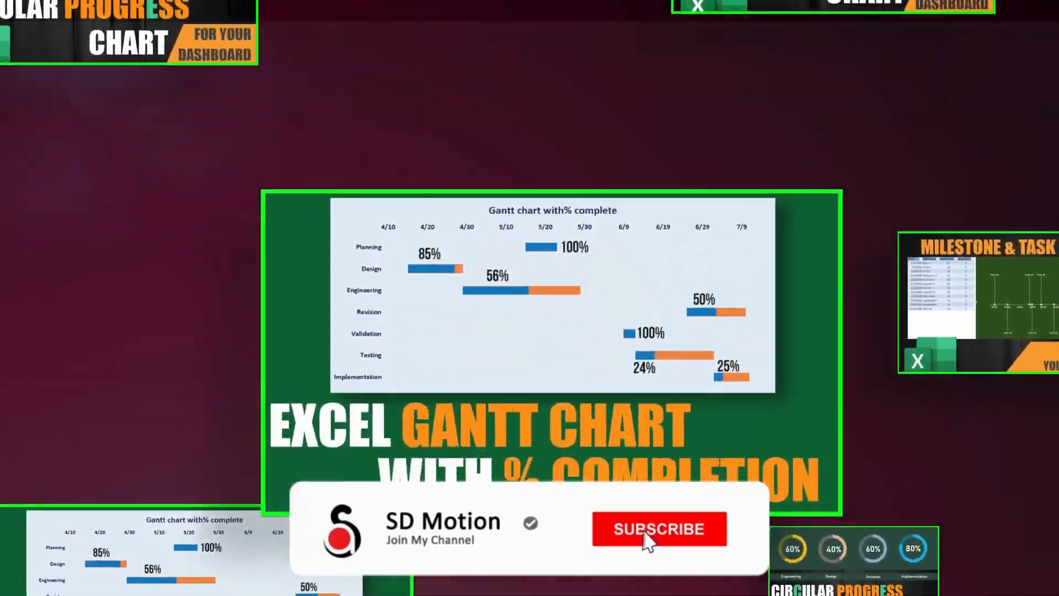
# Review the strings and begin editing SKFLDDCKE to add a digit
pyautogui.click(659, 530)
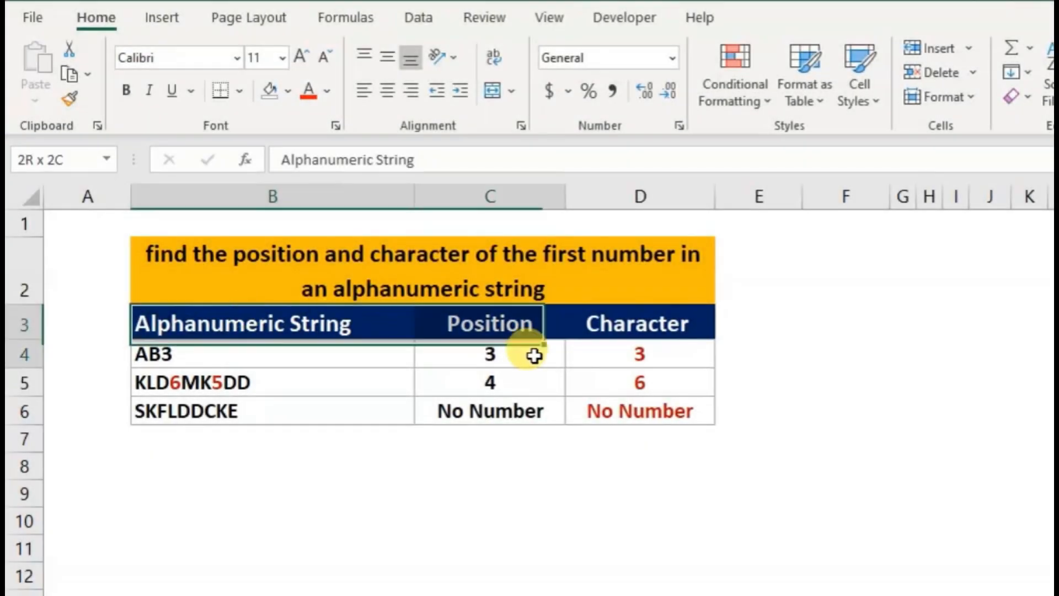
pyautogui.click(490, 322)
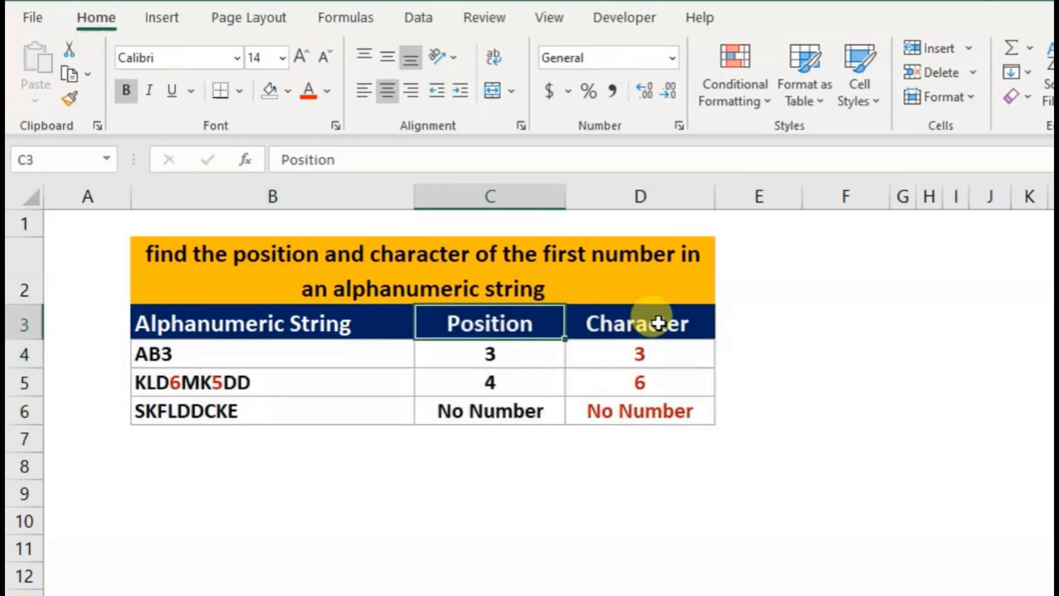
pyautogui.click(271, 353)
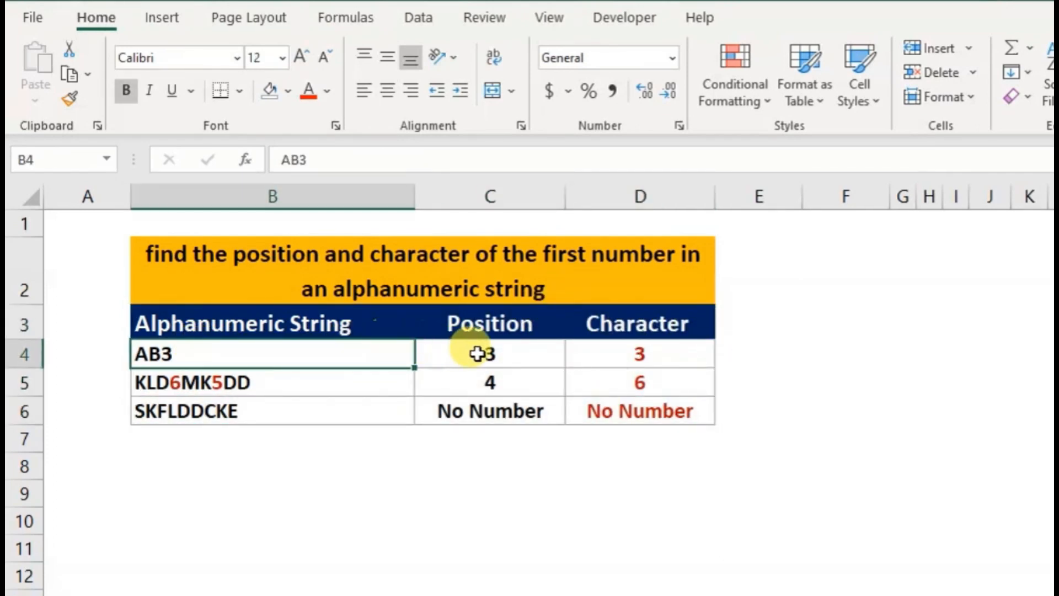
pyautogui.click(639, 353)
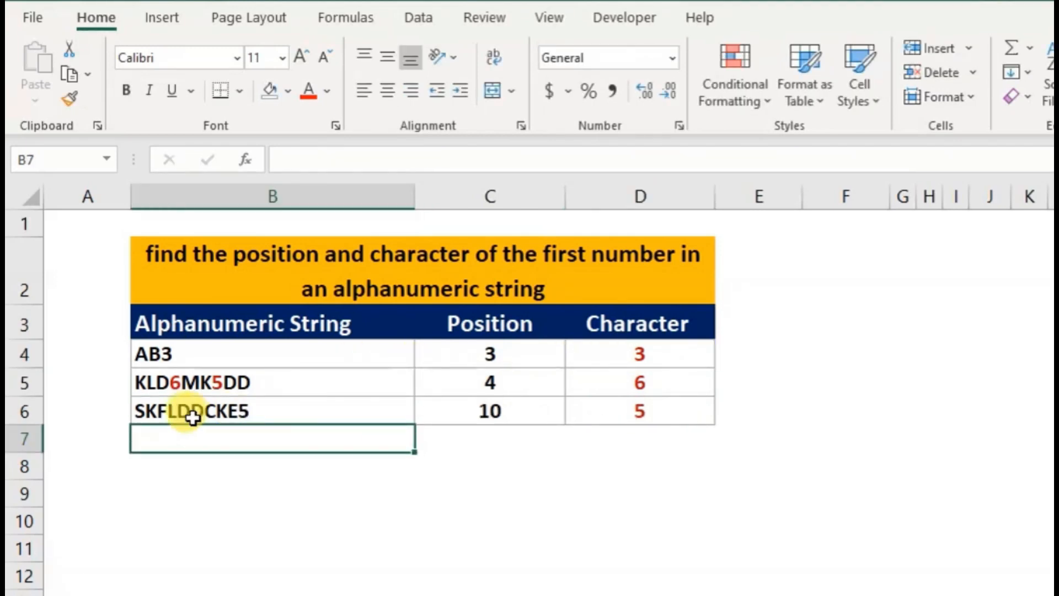
pyautogui.click(270, 410)
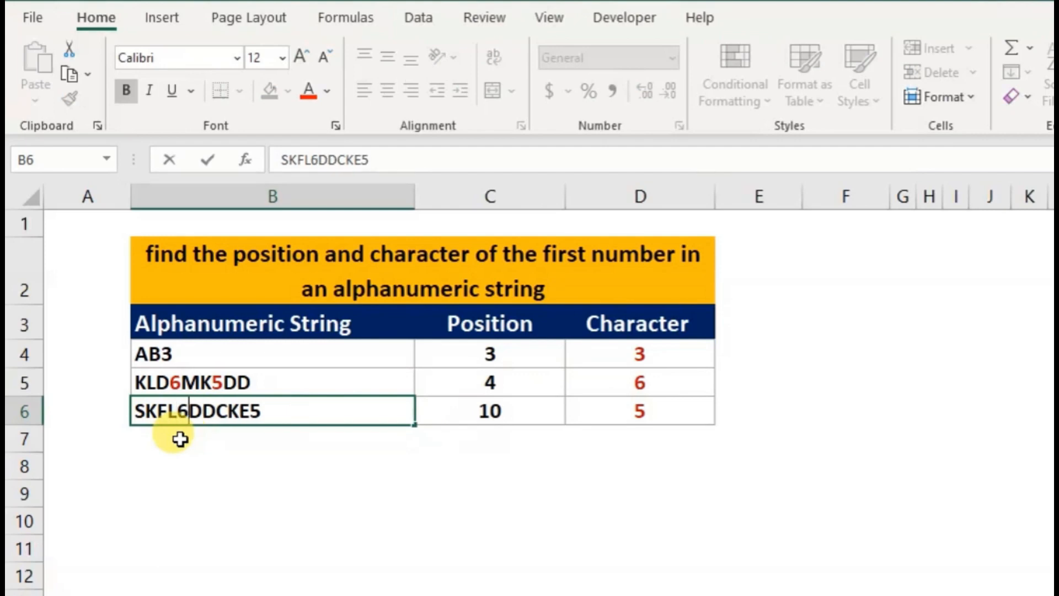
pyautogui.click(489, 520)
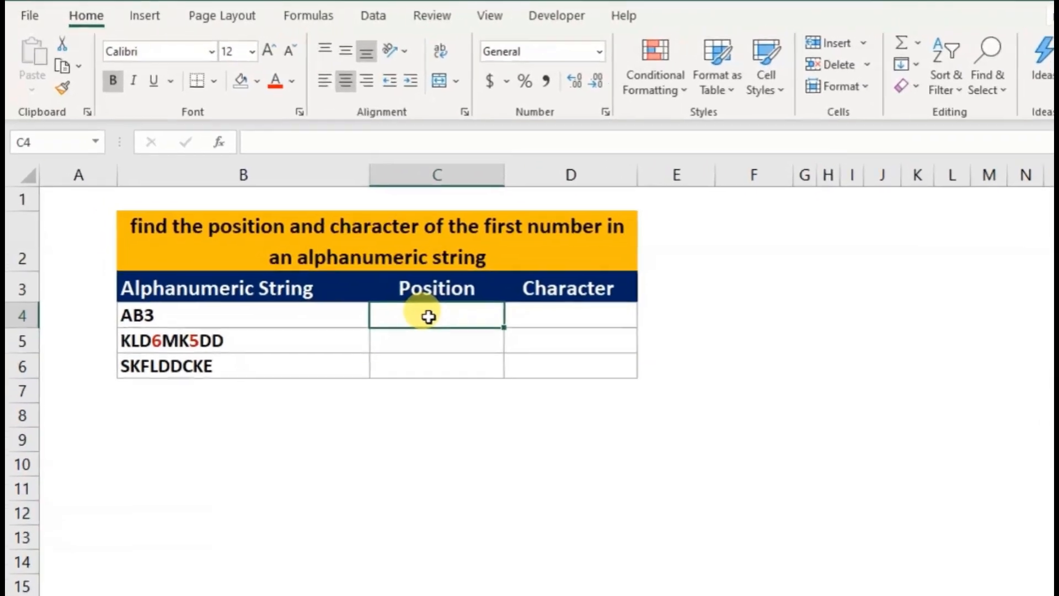
# Enter =COUNT(FIND({0,1,2,3,4,5,6,7,8,9},B4))>0 in C4 to test AB3 for digits
pyautogui.write('=')
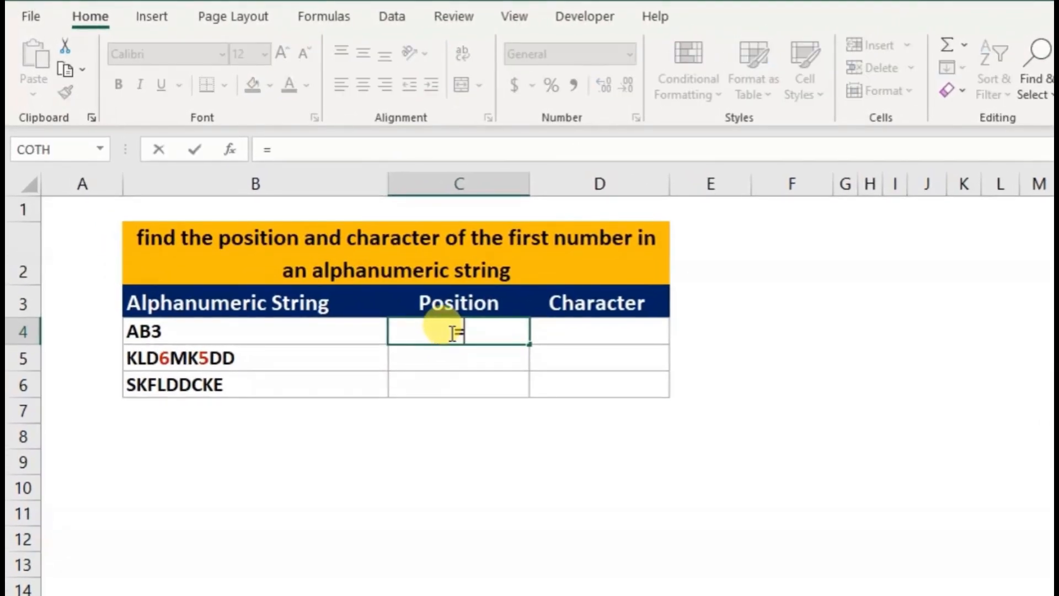
pyautogui.write('coun')
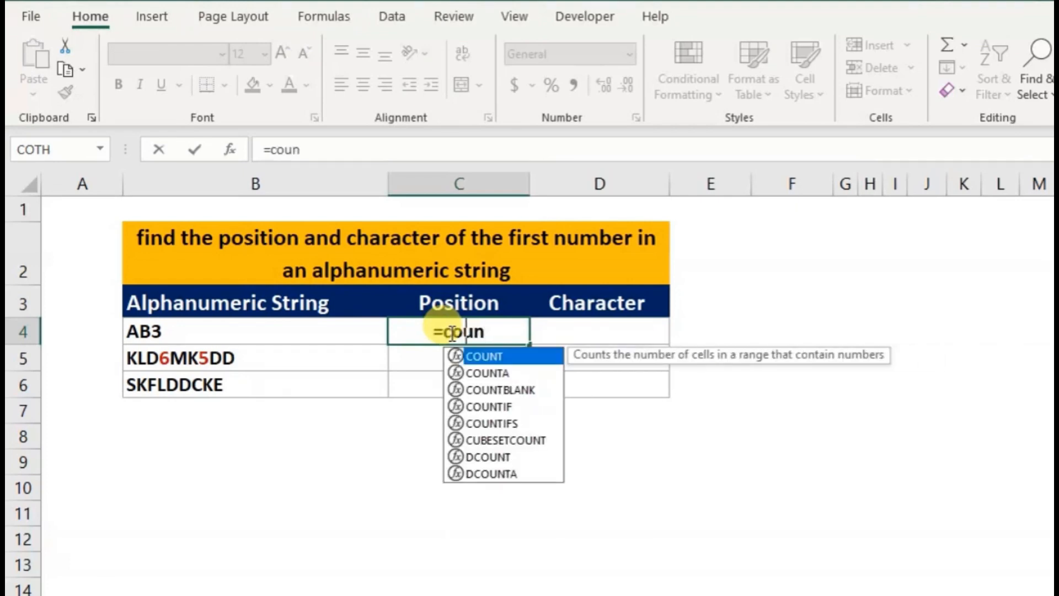
pyautogui.write('COUNT(fi')
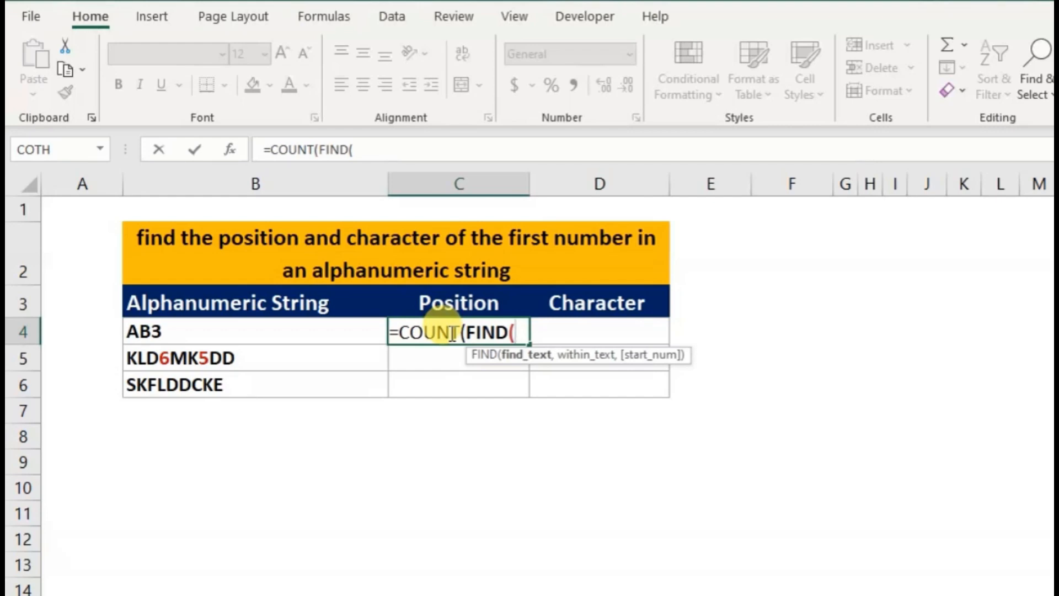
pyautogui.write('{0')
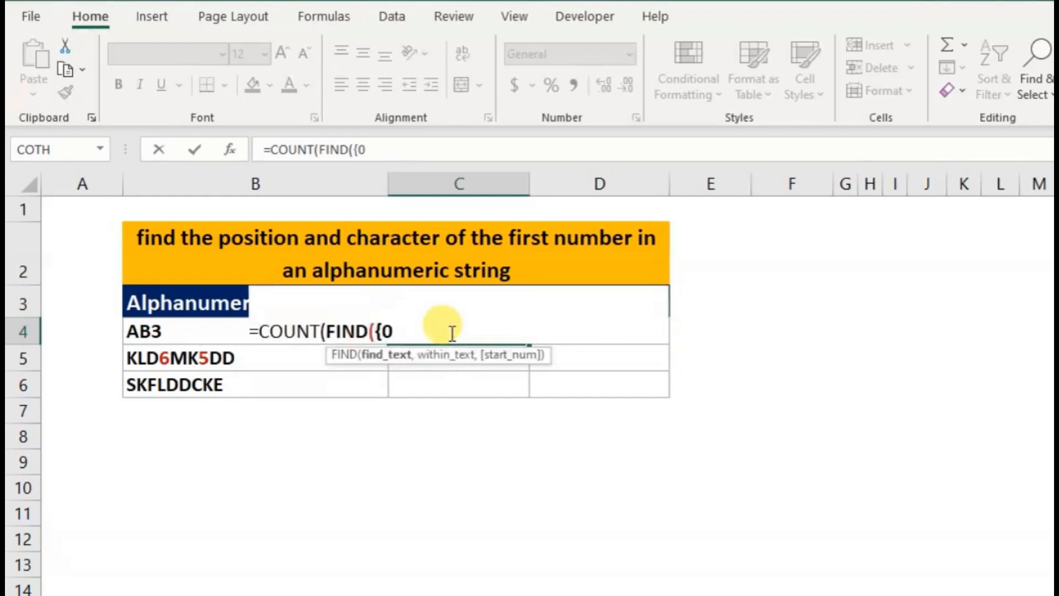
pyautogui.write(',1,2,3,4,5')
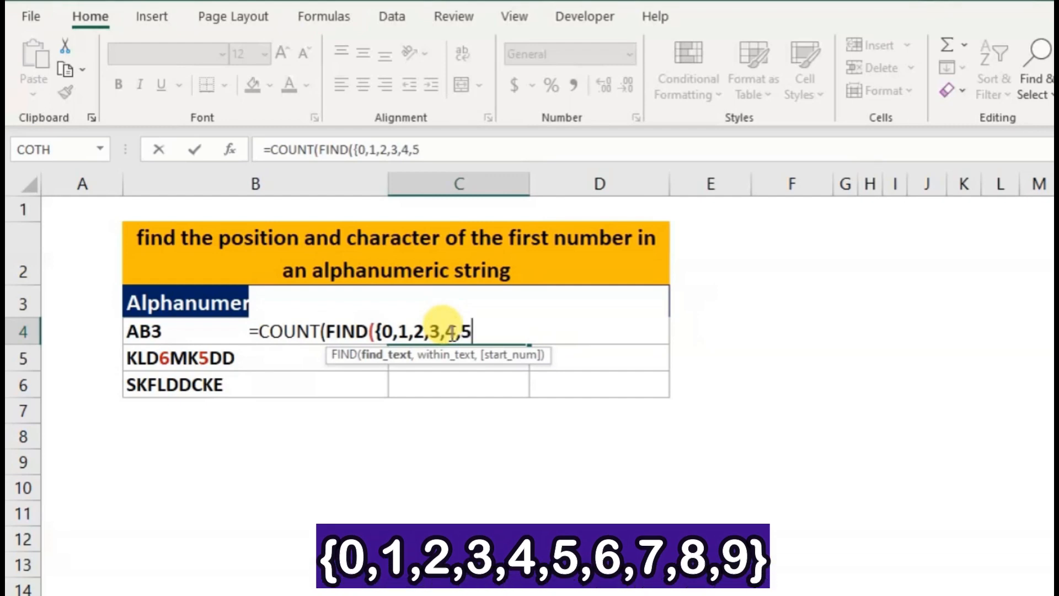
pyautogui.write(',6,7,8')
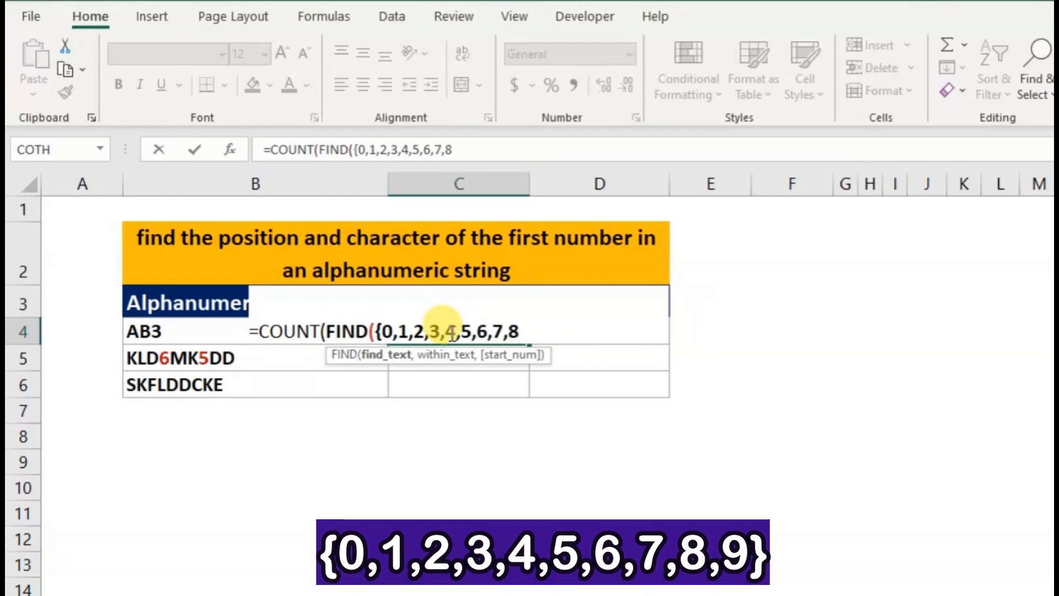
pyautogui.write(',9')
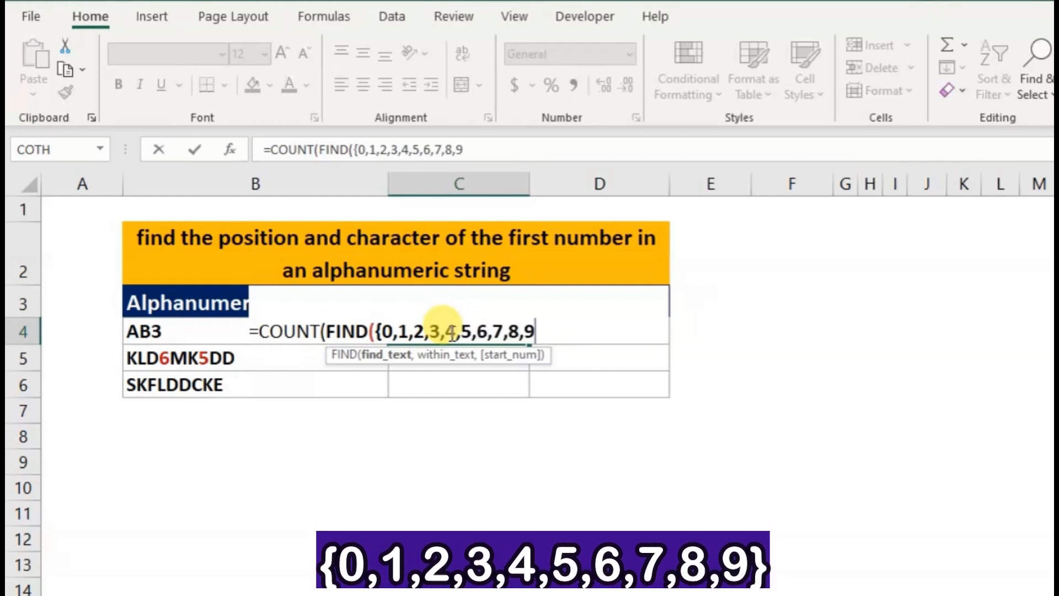
pyautogui.write('}')
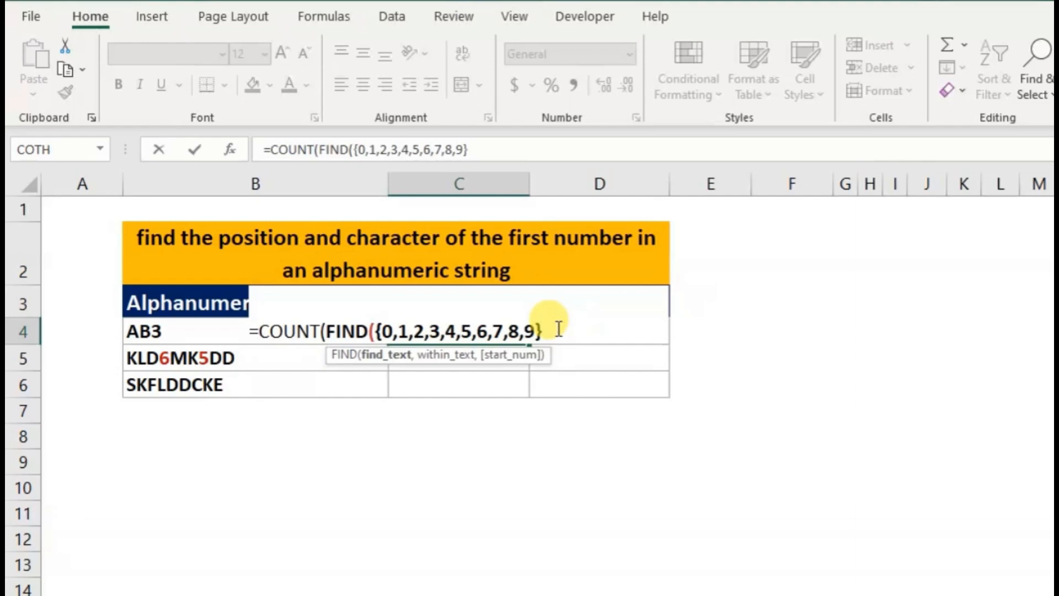
pyautogui.write(',')
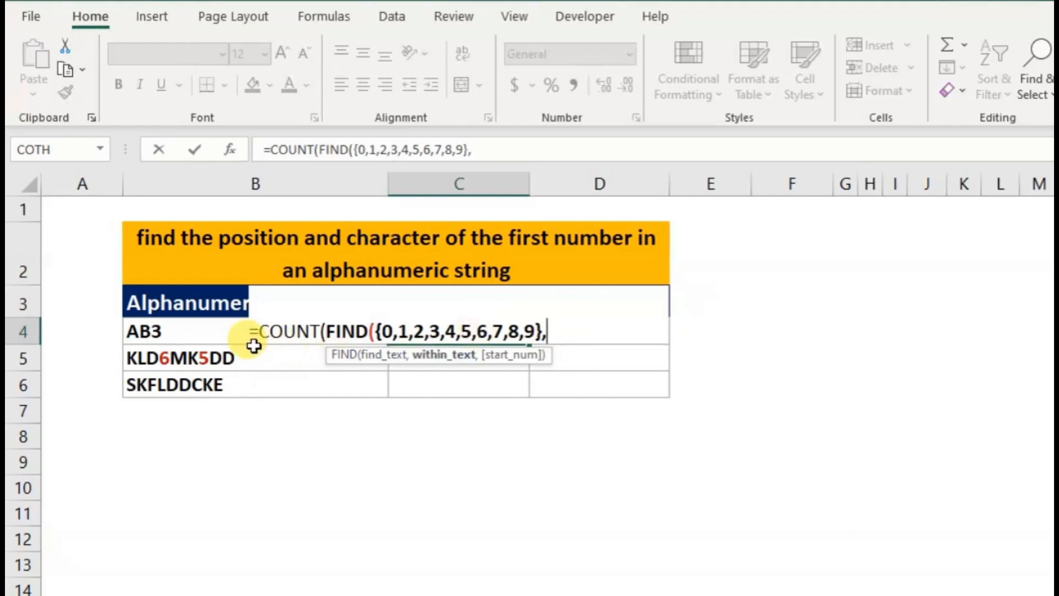
pyautogui.click(142, 331)
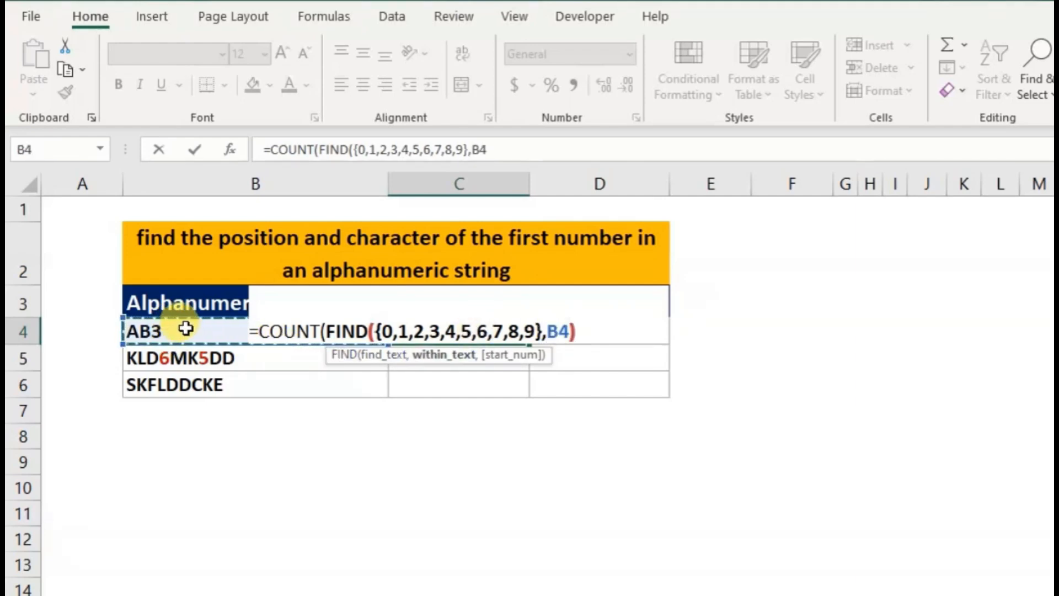
pyautogui.write(')')
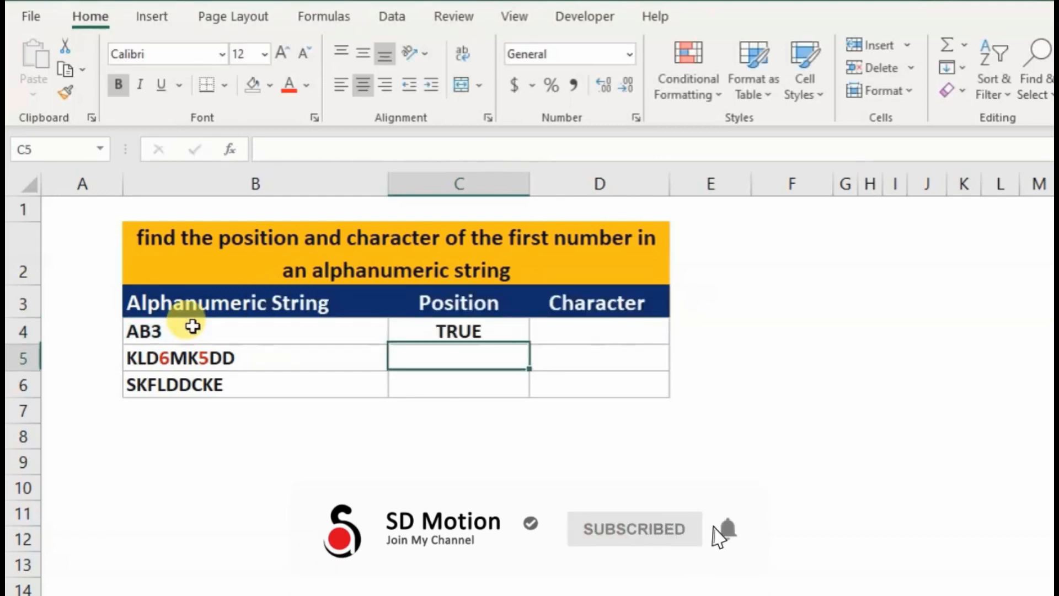
# Copy the C4 digit test down to C6, giving TRUE, TRUE and FALSE
pyautogui.click(458, 330)
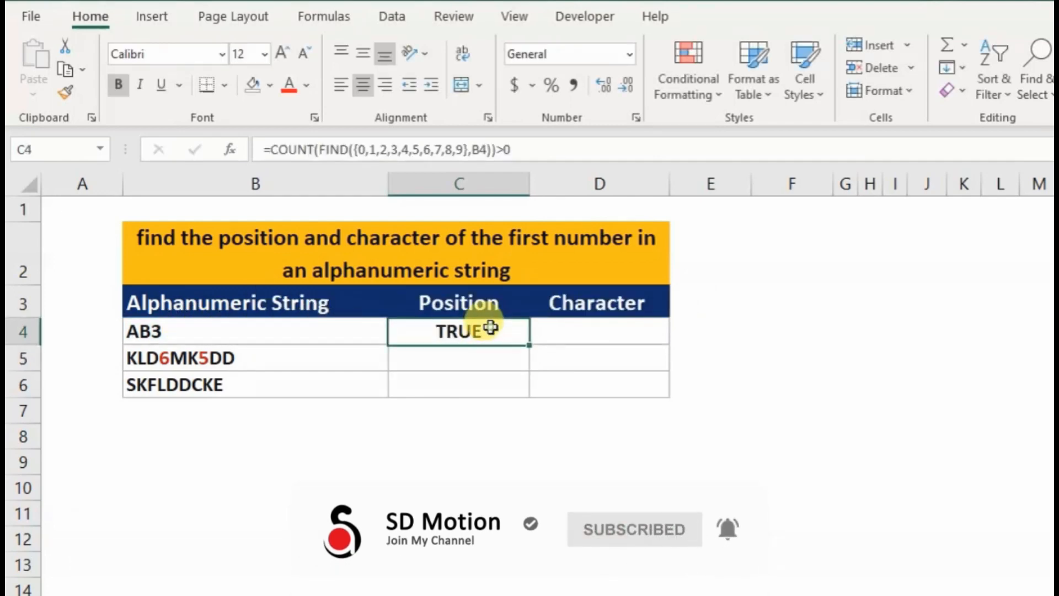
pyautogui.moveTo(529, 346)
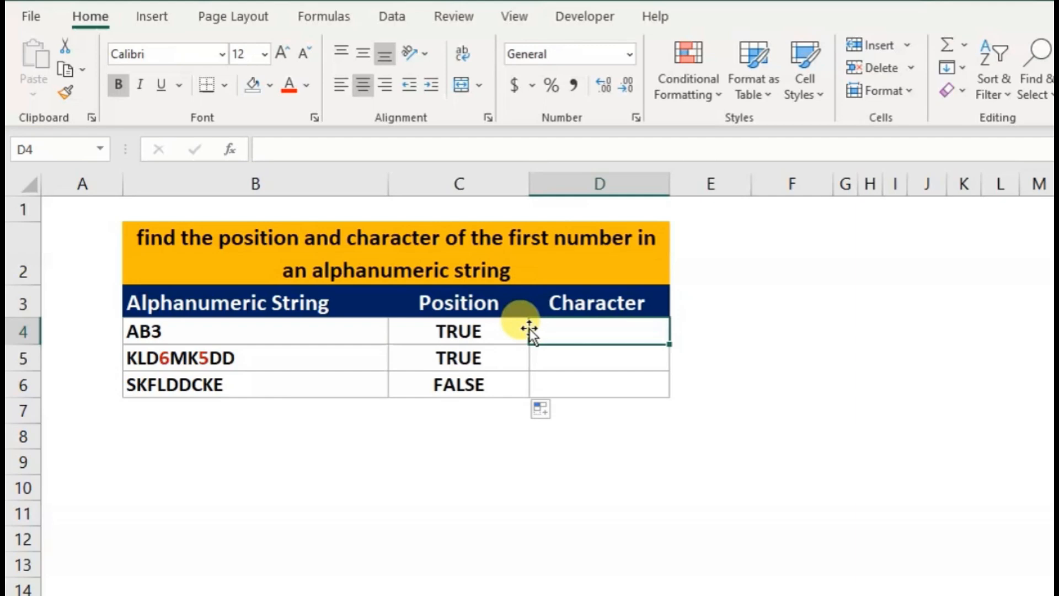
pyautogui.click(458, 331)
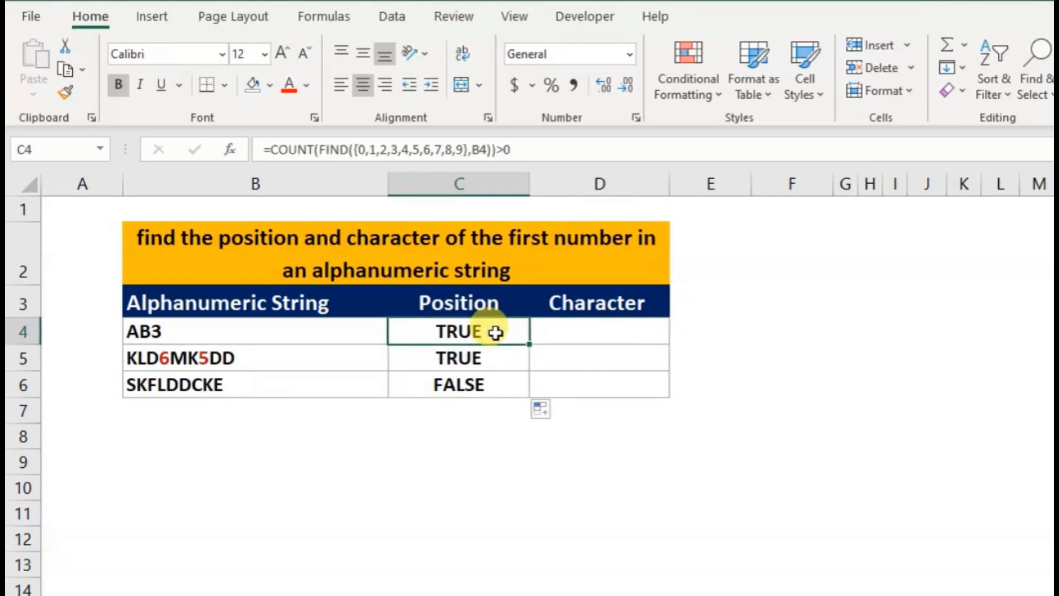
pyautogui.click(792, 331)
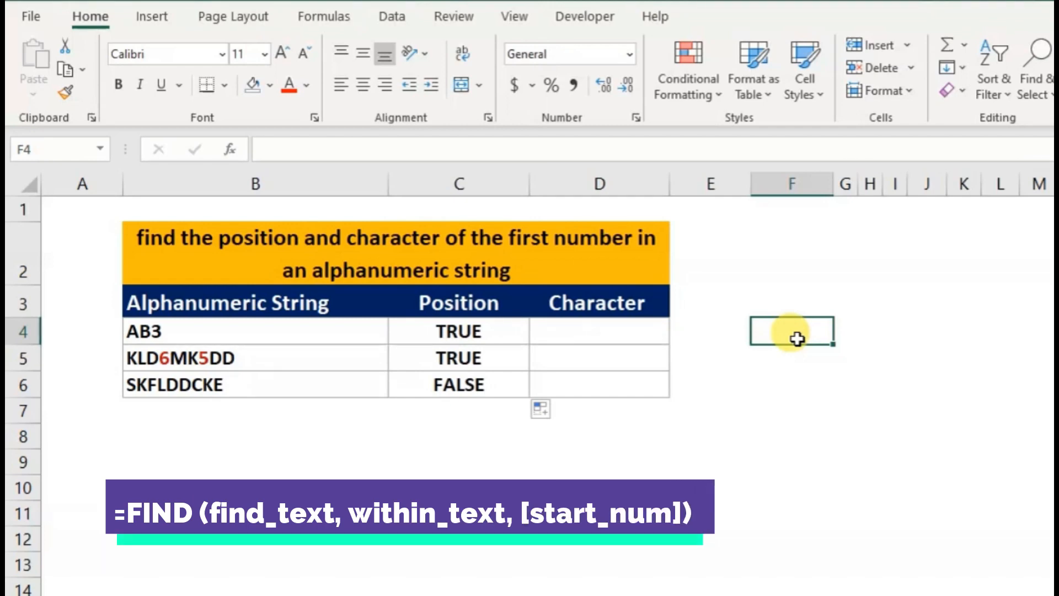
pyautogui.write('=')
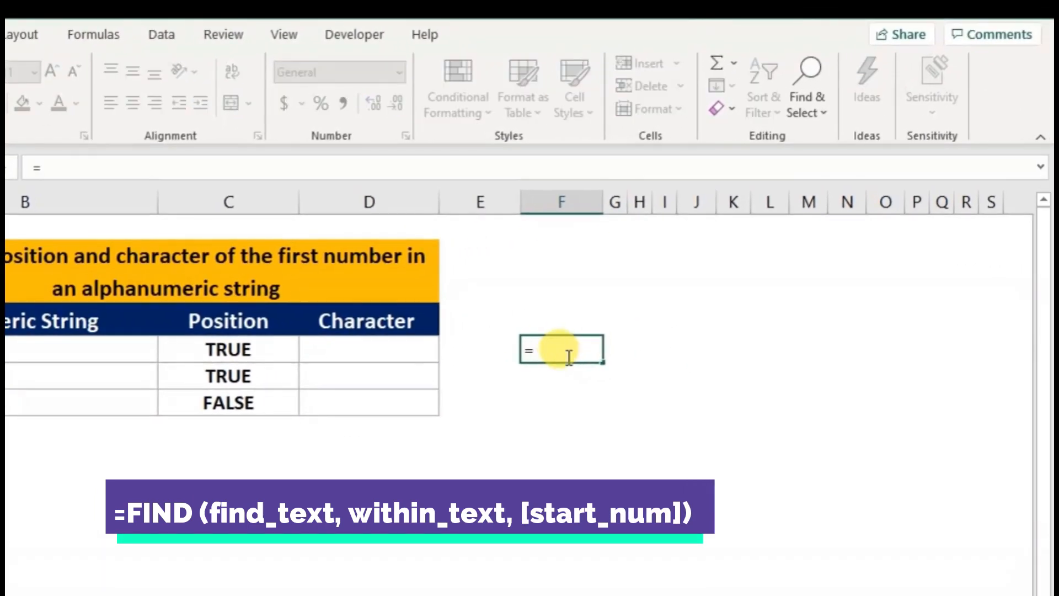
pyautogui.write('FIND(')
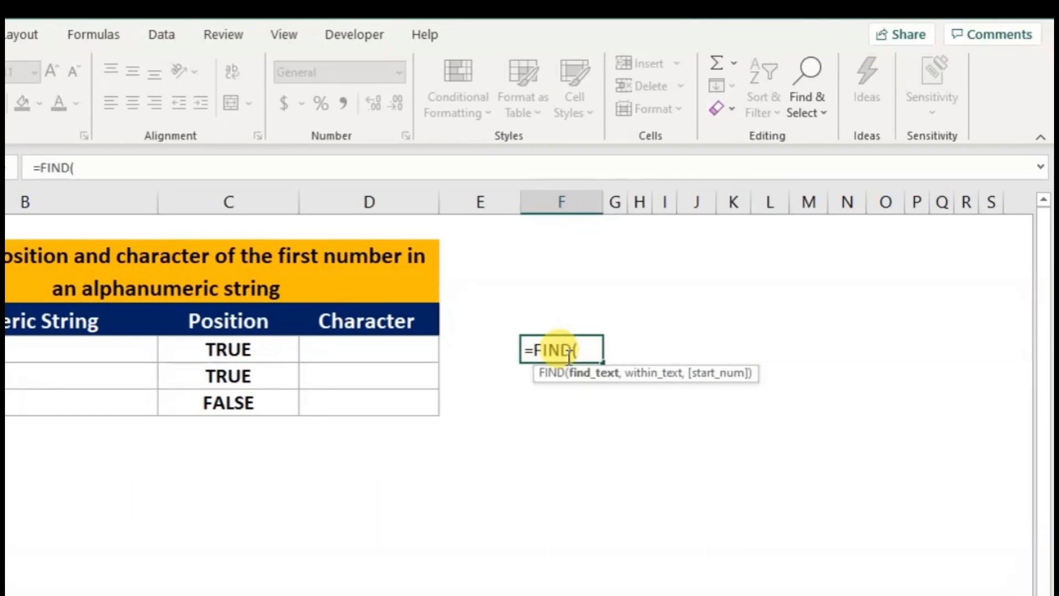
pyautogui.write('@')
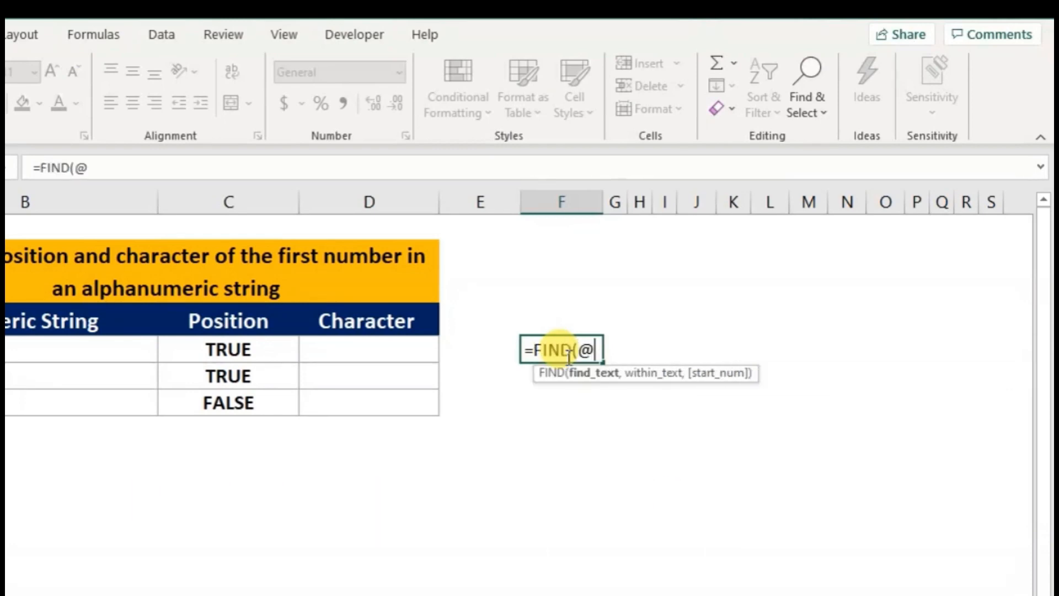
pyautogui.write('{')
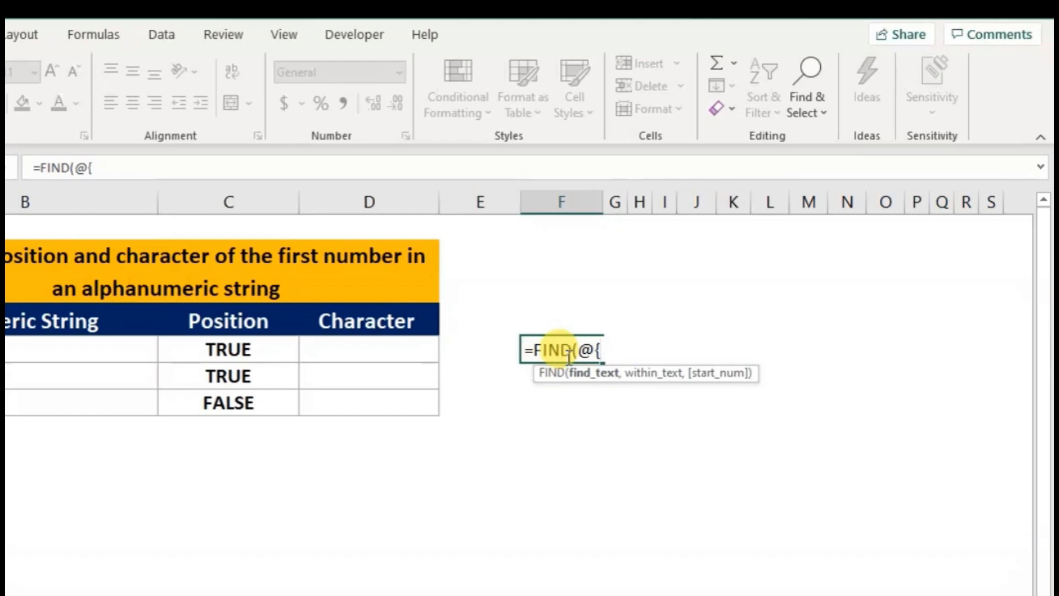
pyautogui.write('0')
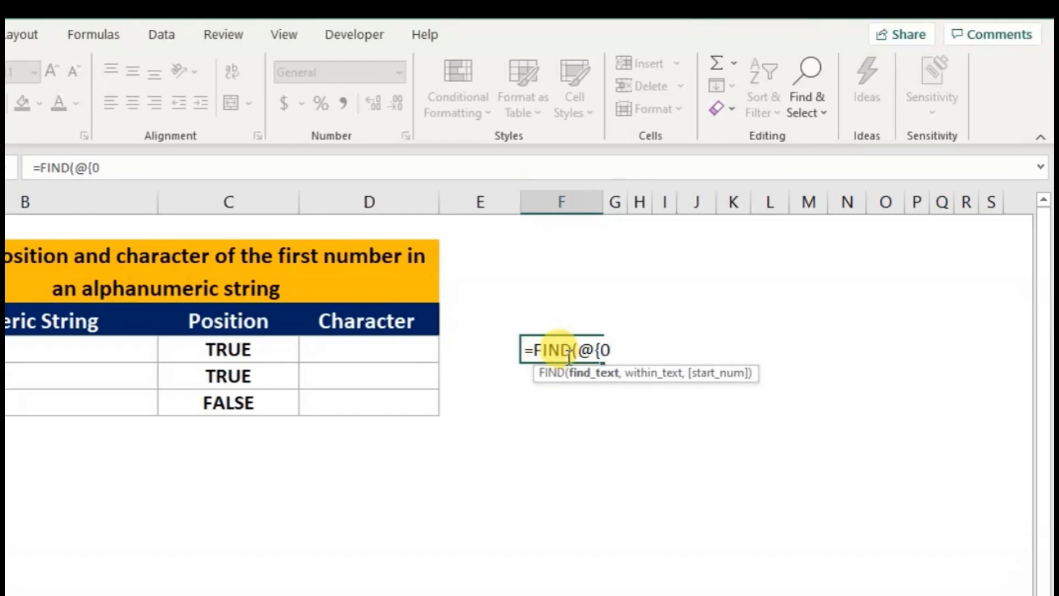
pyautogui.write(',1,2,3,4,5,6')
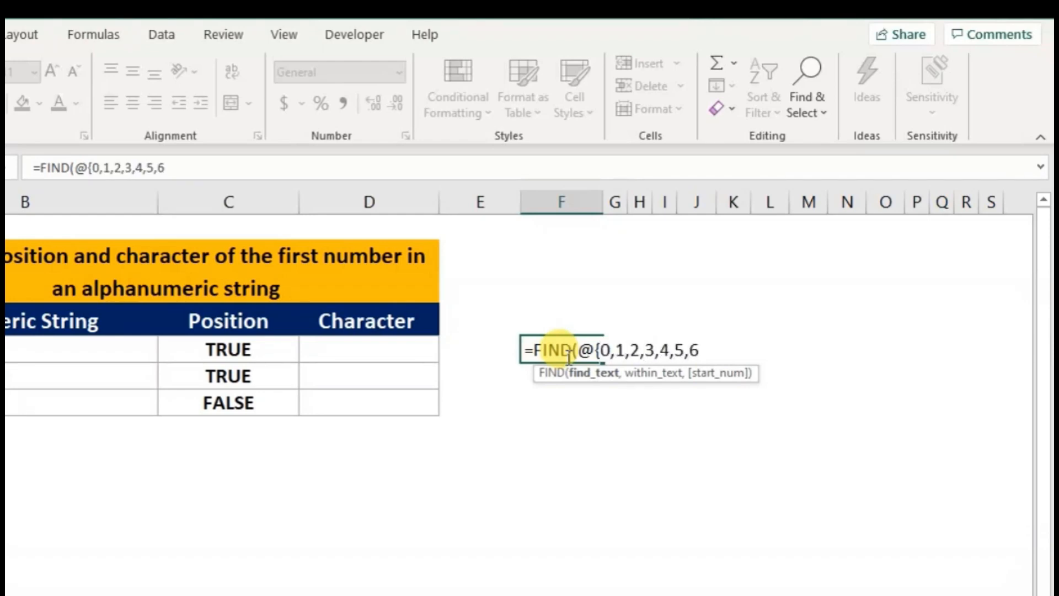
pyautogui.write(',7,8,9')
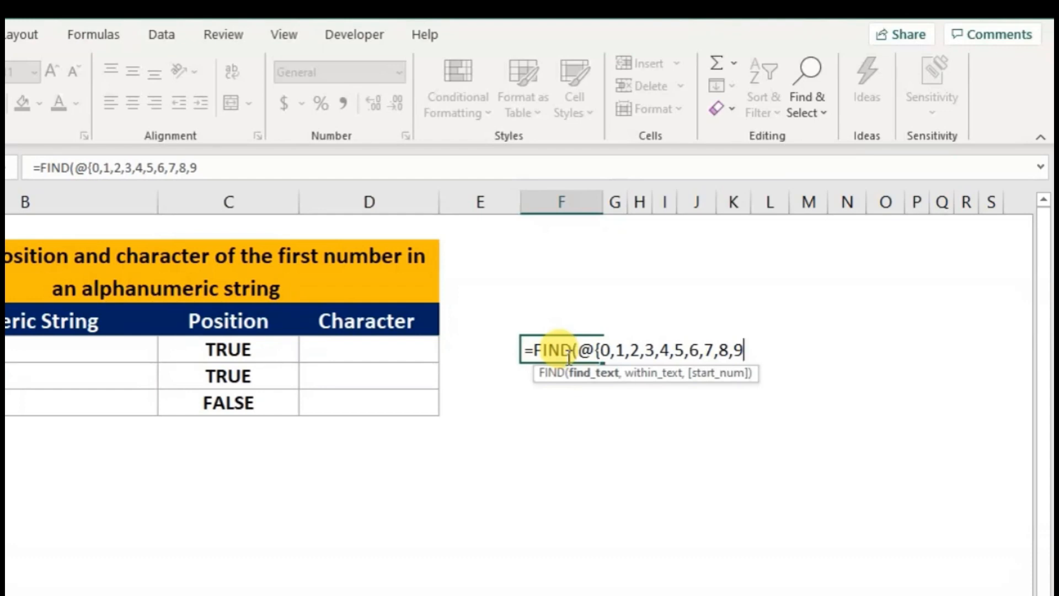
pyautogui.write(',B4')
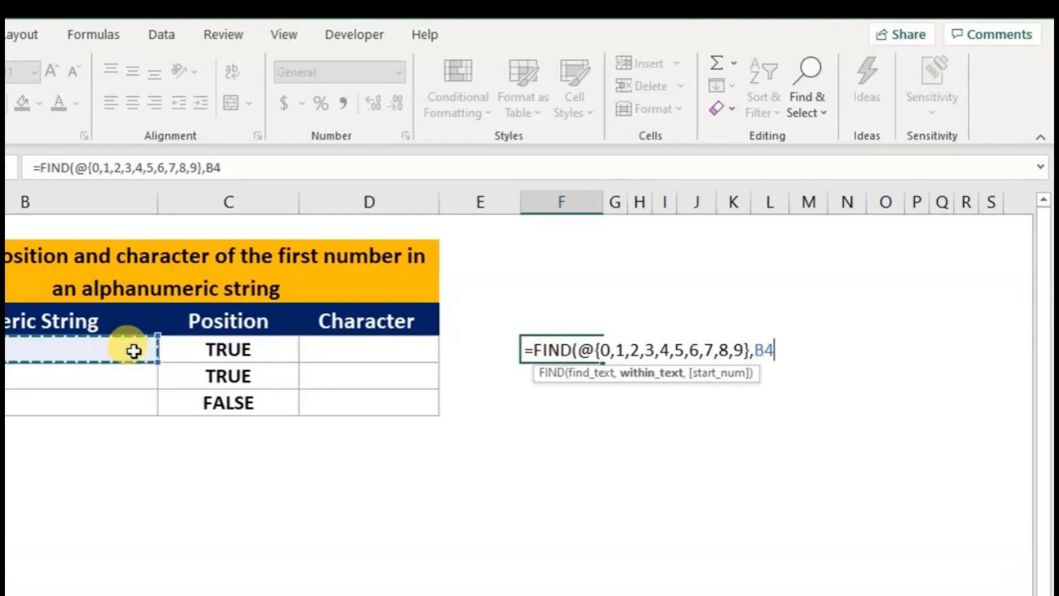
pyautogui.write('&"0')
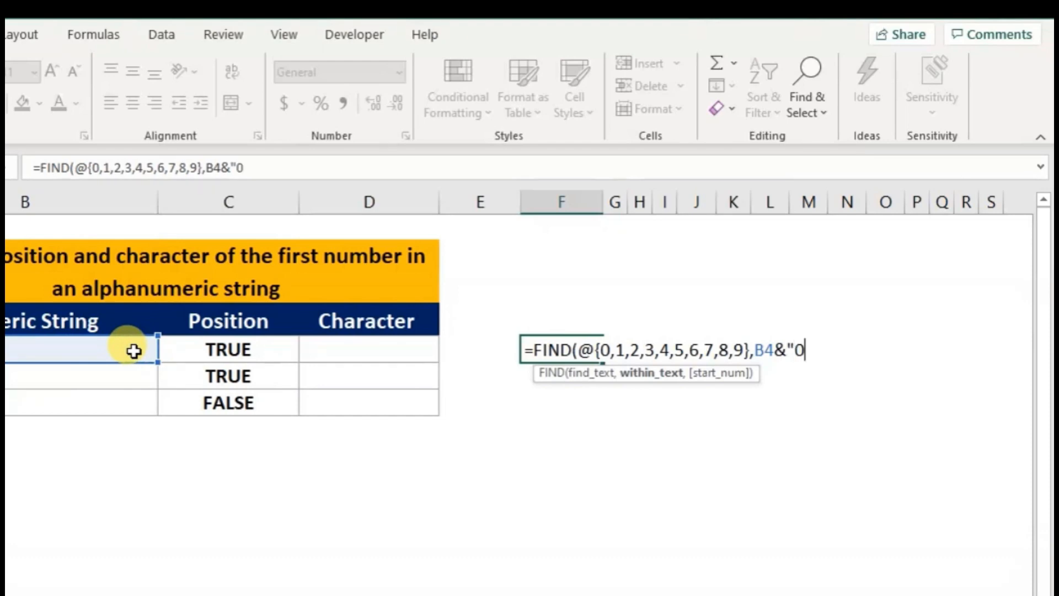
pyautogui.write('1234567')
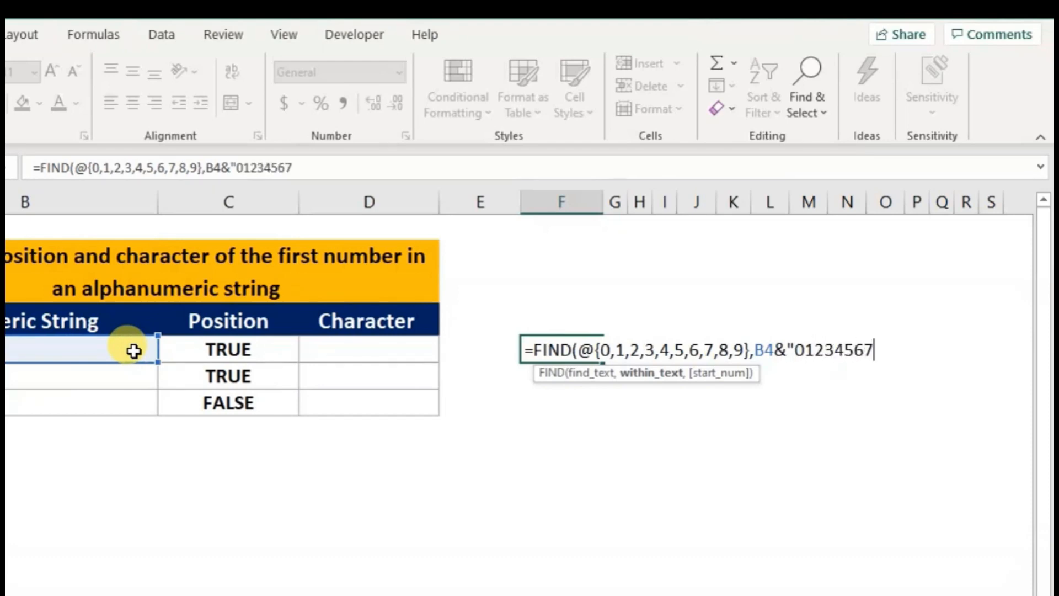
pyautogui.write('89"')
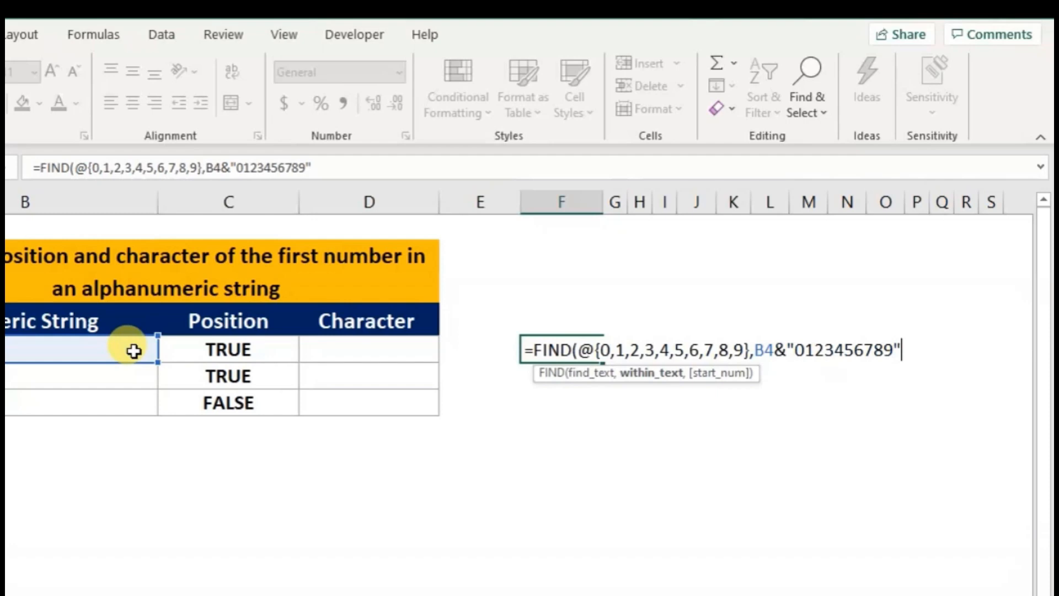
pyautogui.write(')')
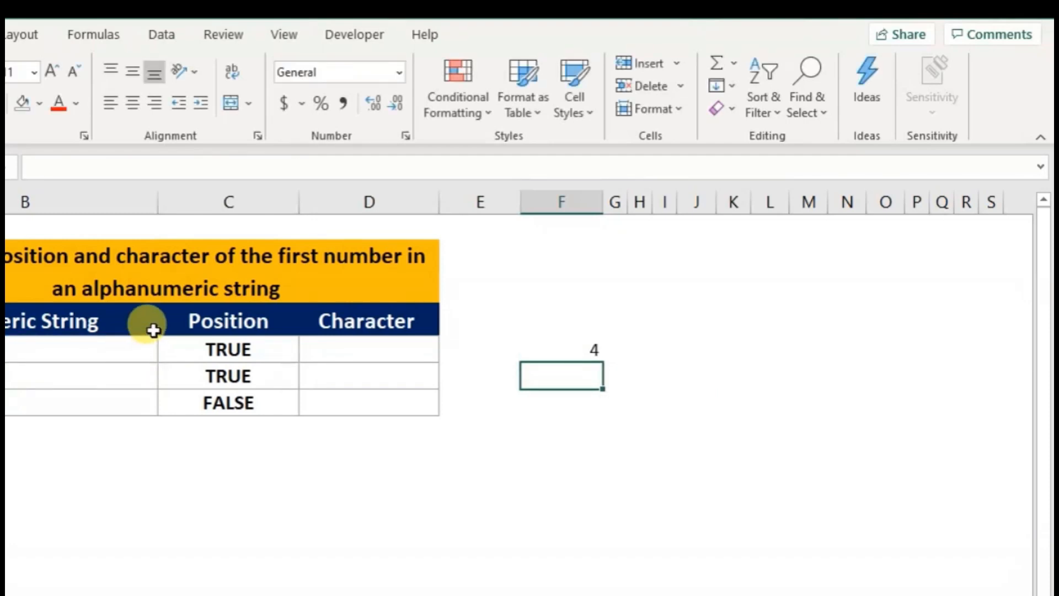
pyautogui.click(560, 349)
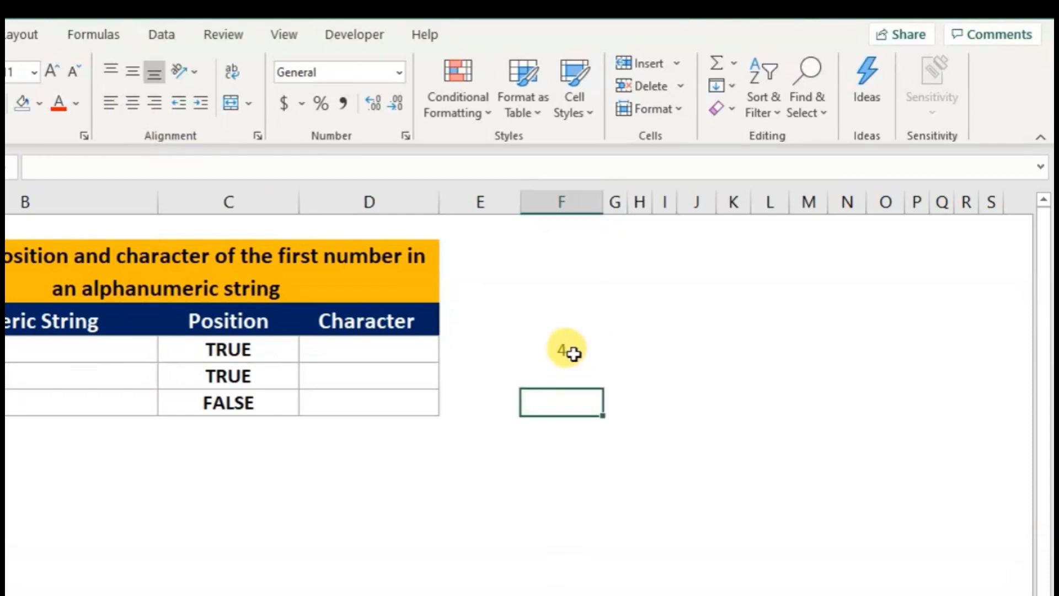
pyautogui.click(562, 349)
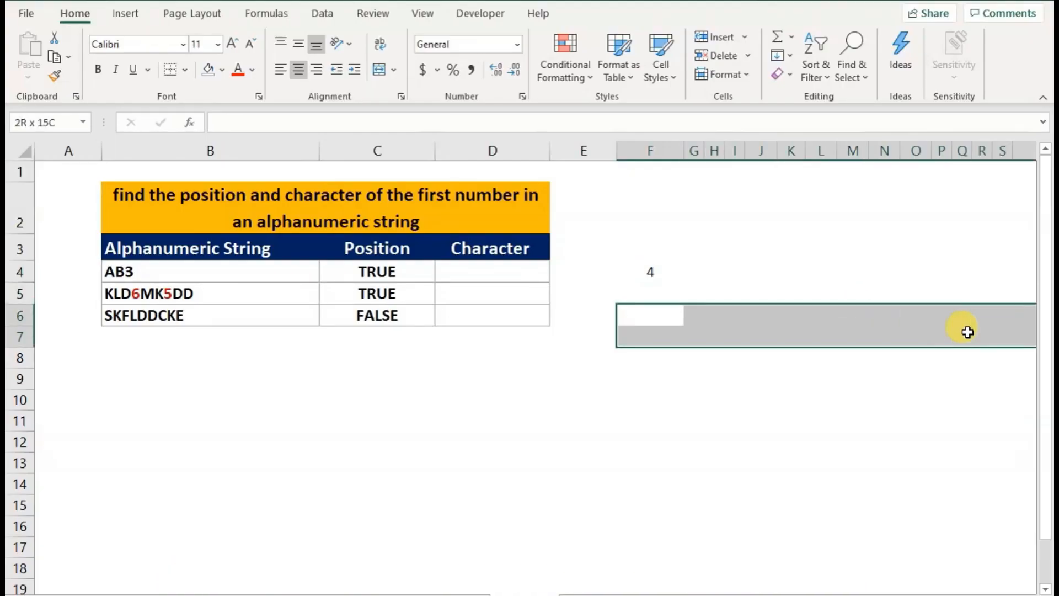
# Enter the array FIND formula across F6:O6, returning positions 4,5,6,3,8–13
pyautogui.click(703, 315)
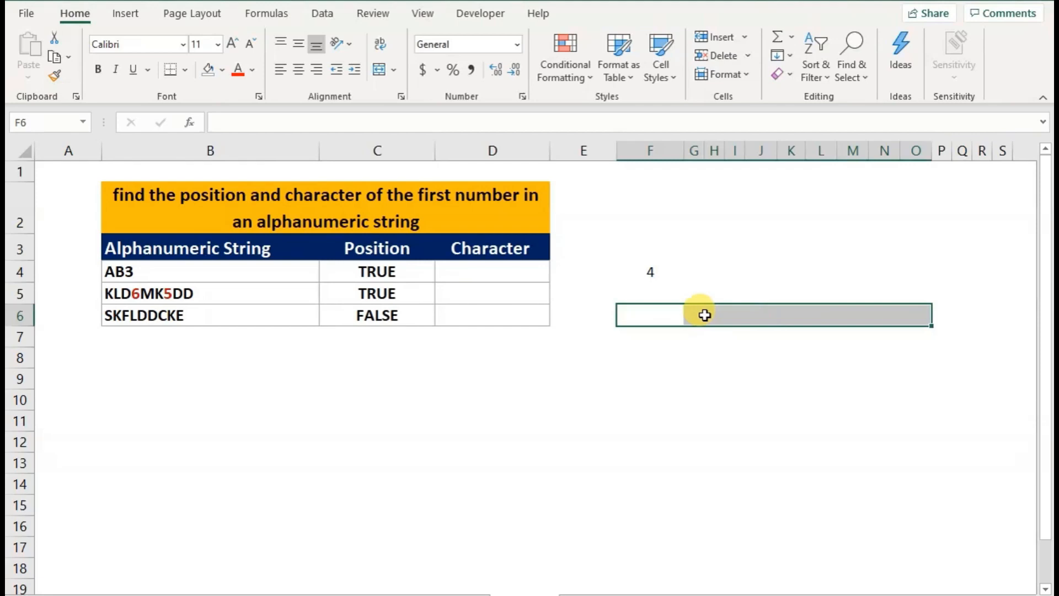
pyautogui.write('=FIND(')
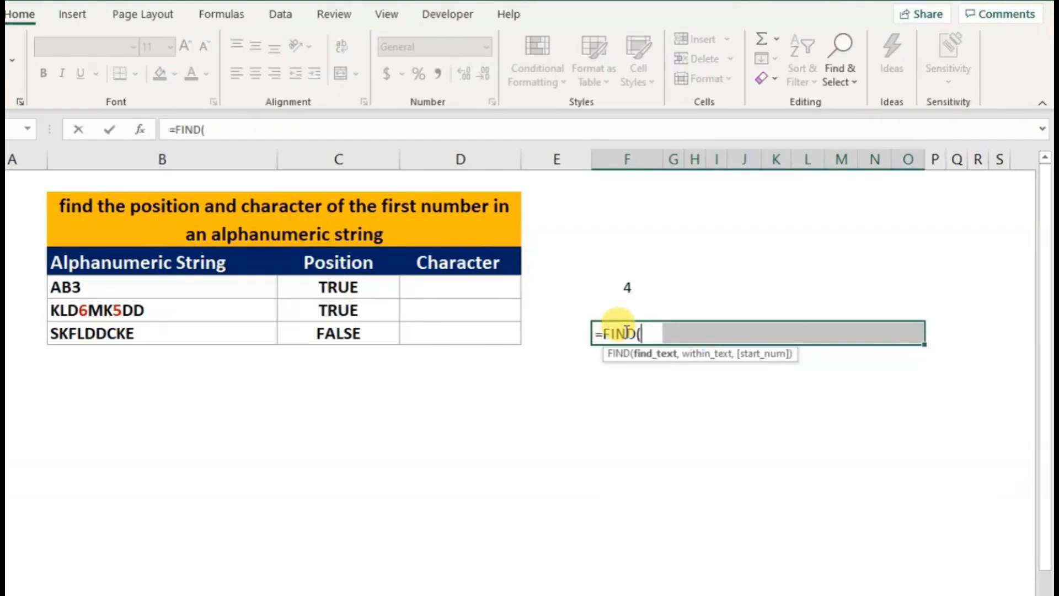
pyautogui.write('{0,1,2,3')
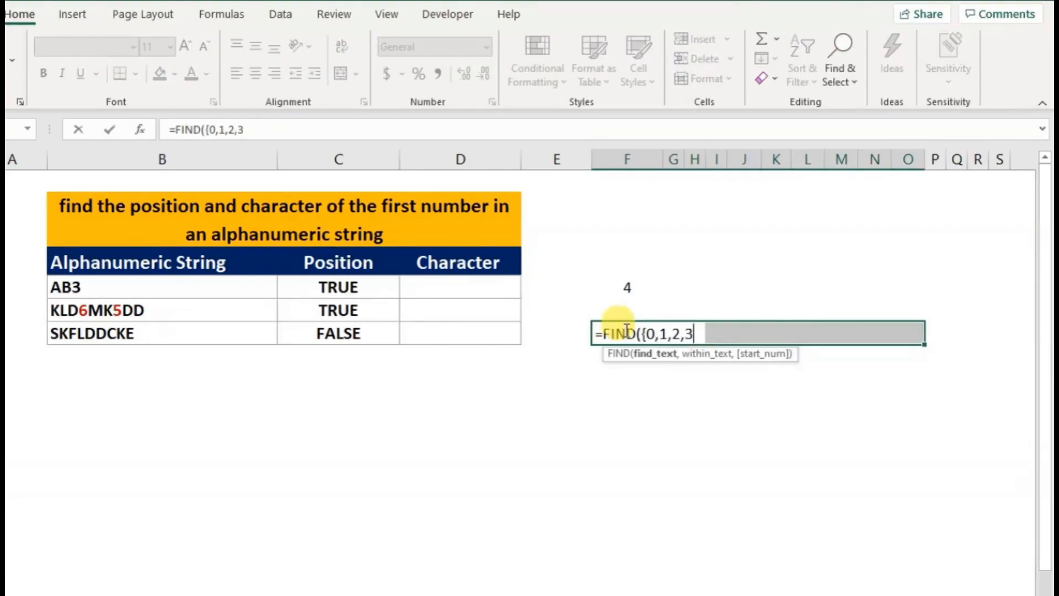
pyautogui.write(',4,5,6,7,8,9')
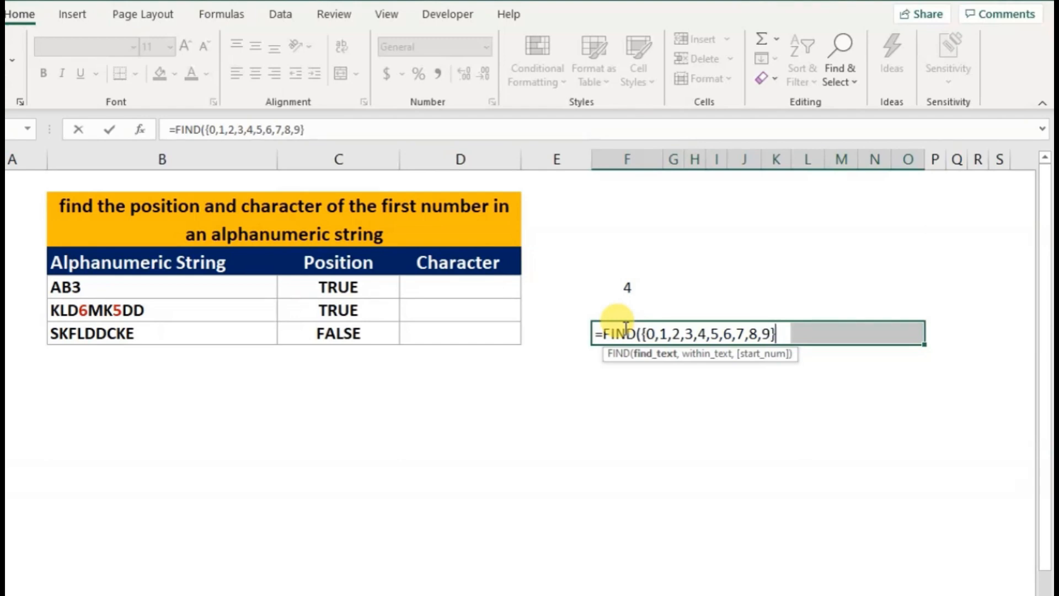
pyautogui.click(162, 287)
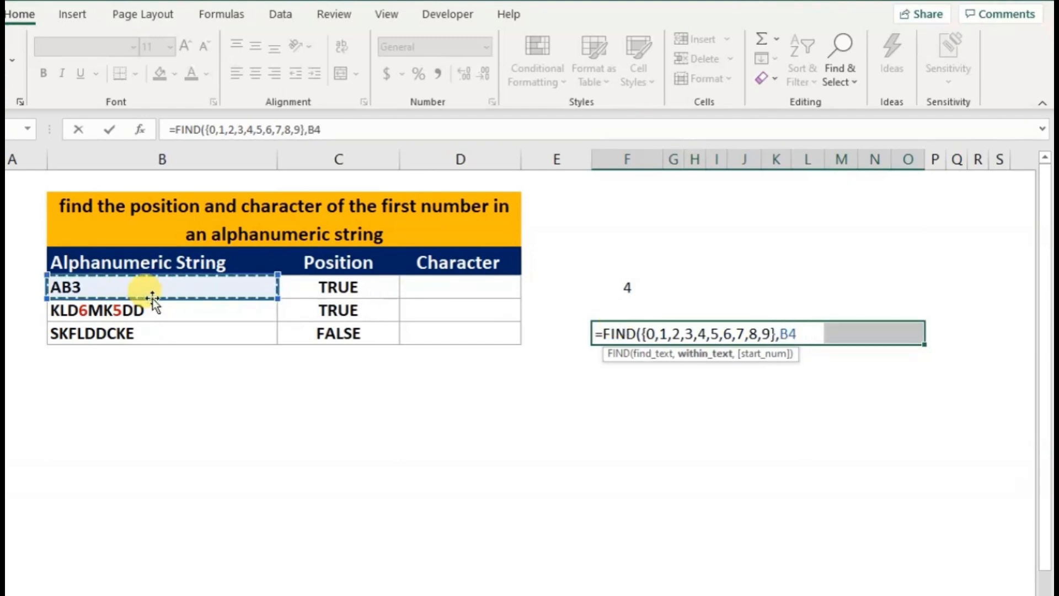
pyautogui.write('&"0123456789")}')
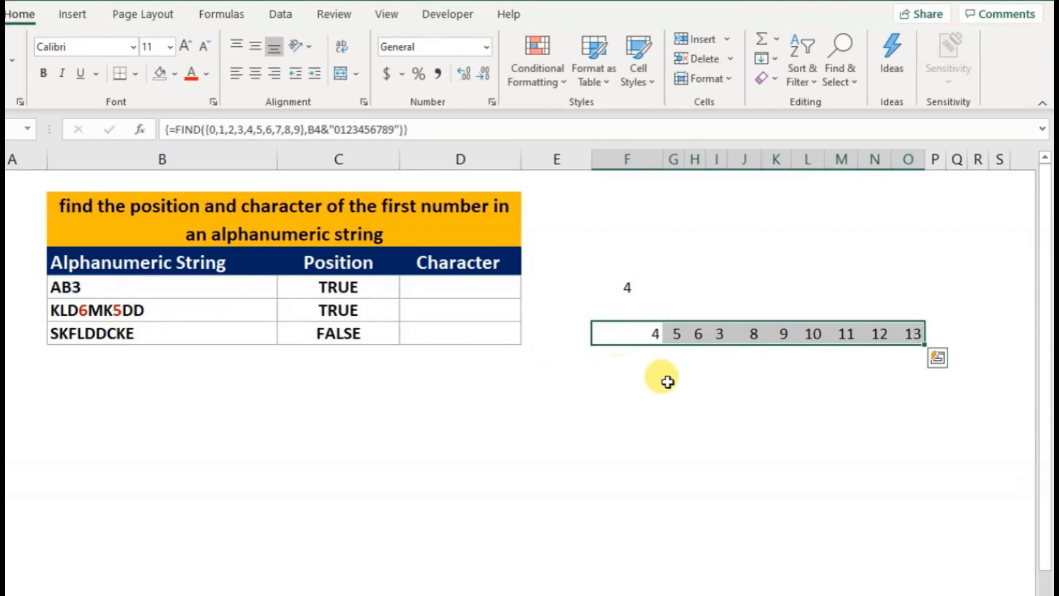
pyautogui.click(627, 356)
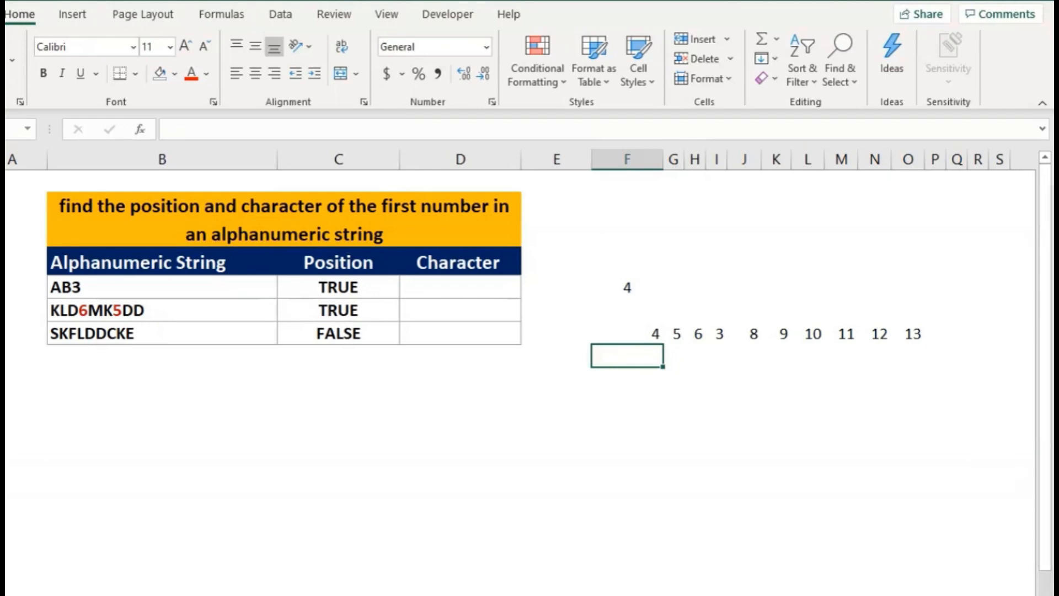
pyautogui.click(626, 333)
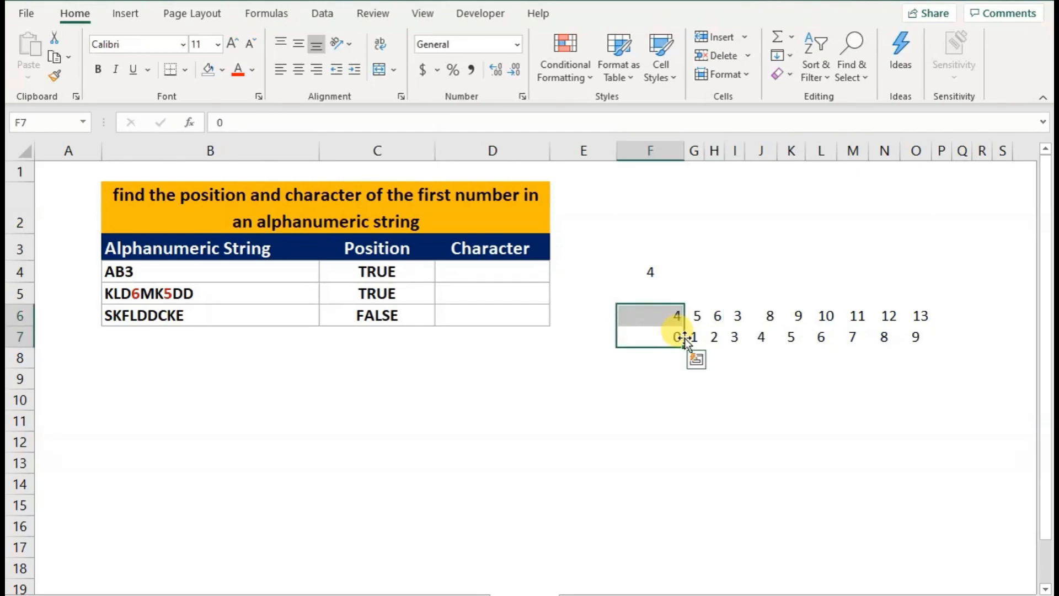
# Compare digit 3 in I7 with its position value 3 in I6
pyautogui.click(650, 420)
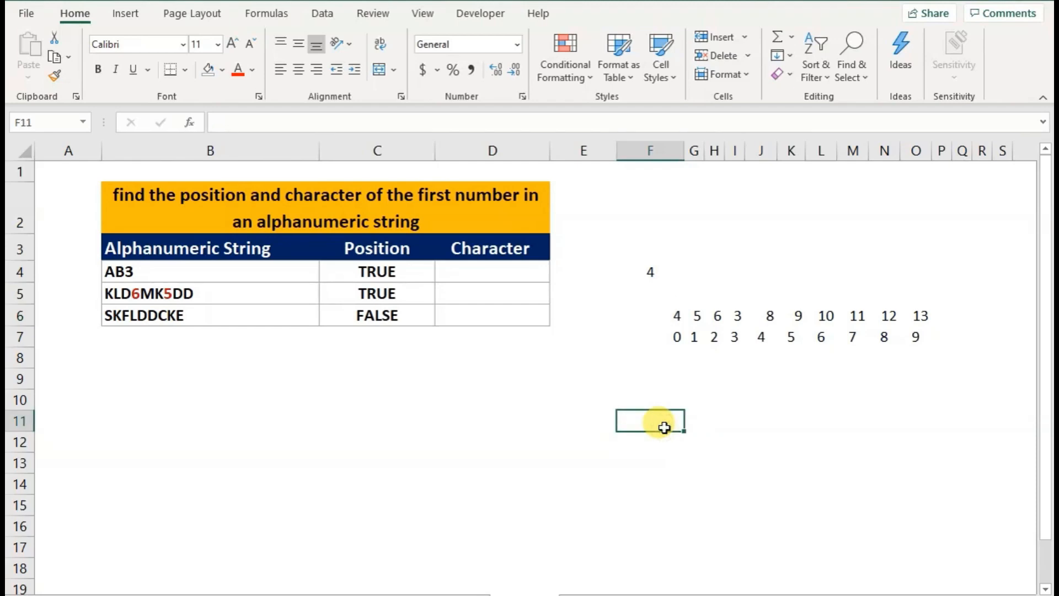
pyautogui.moveTo(673, 380)
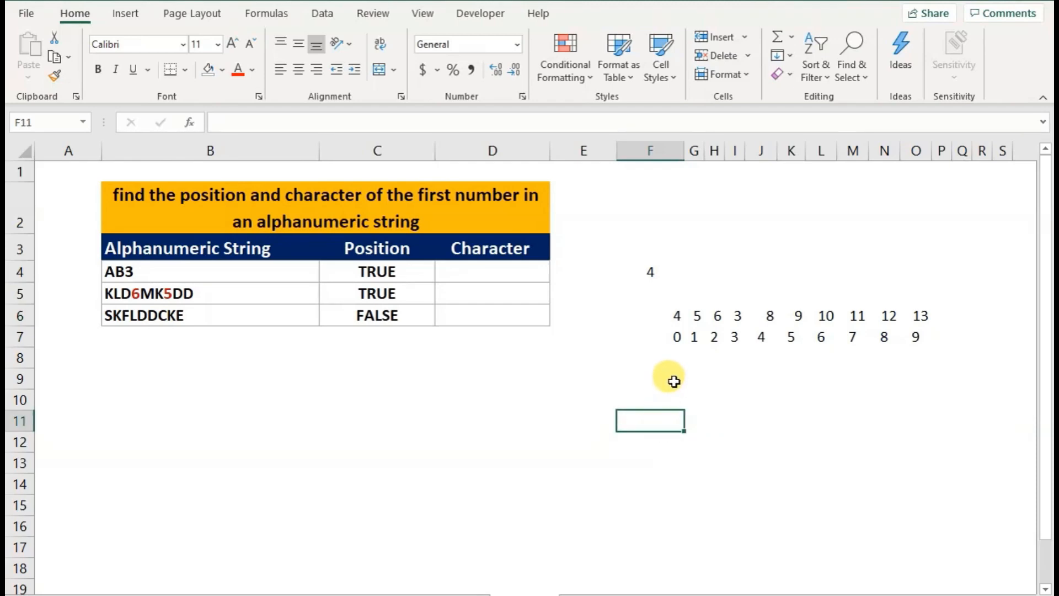
pyautogui.click(737, 337)
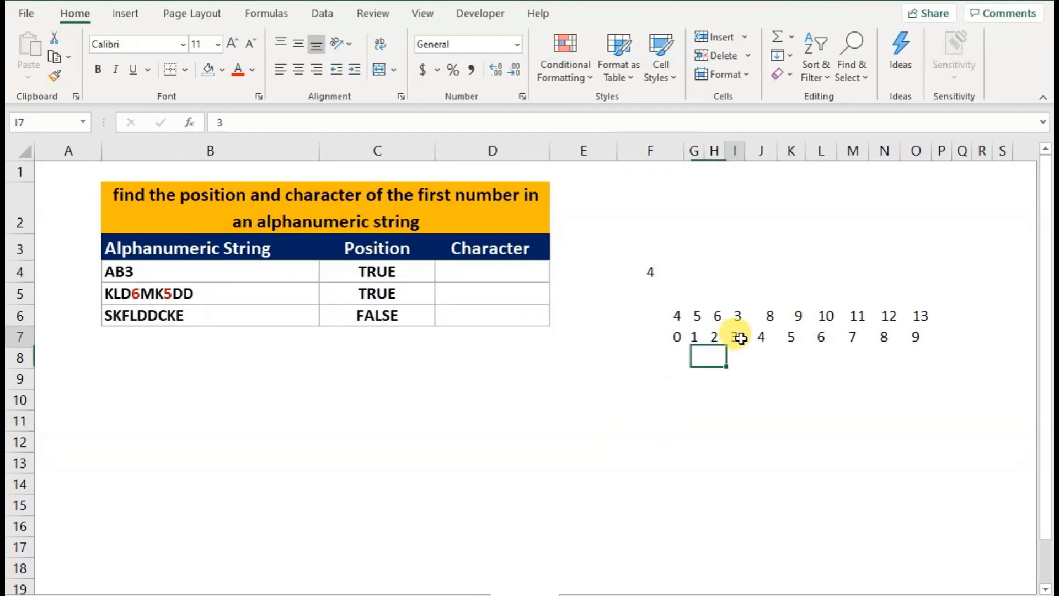
pyautogui.click(735, 337)
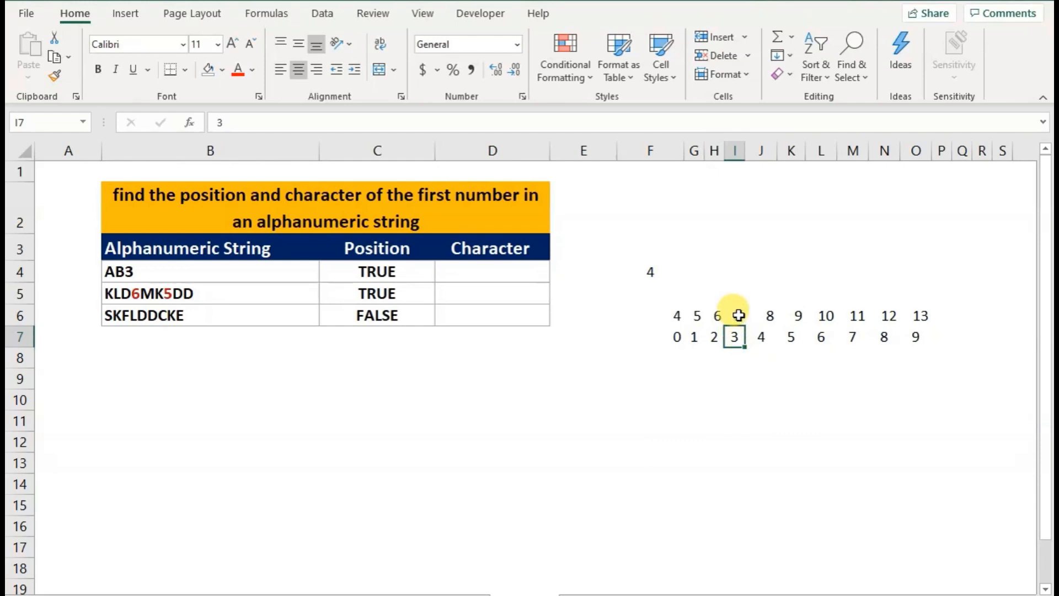
pyautogui.click(735, 315)
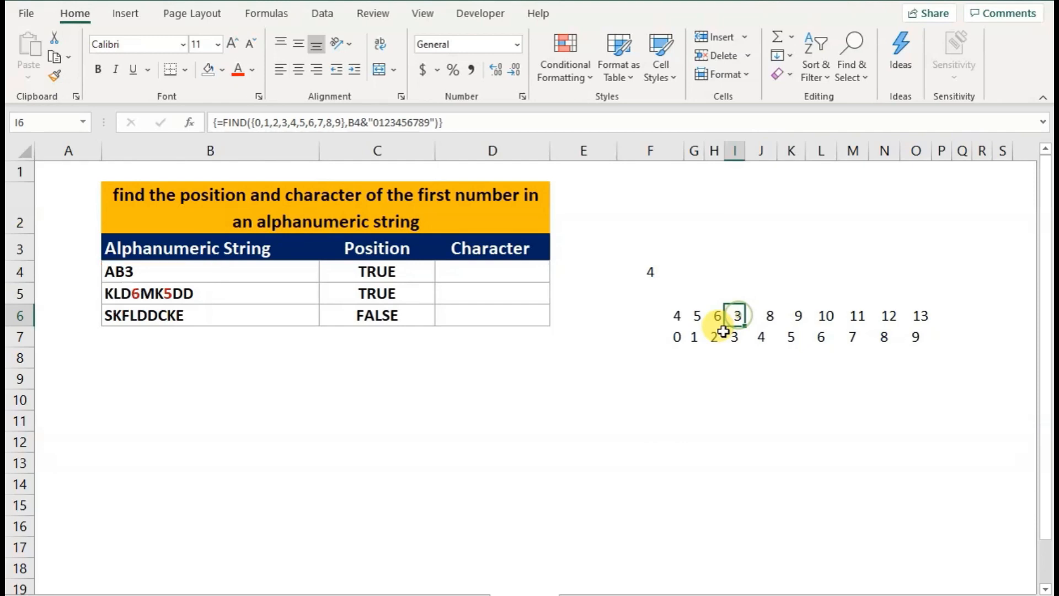
pyautogui.click(491, 271)
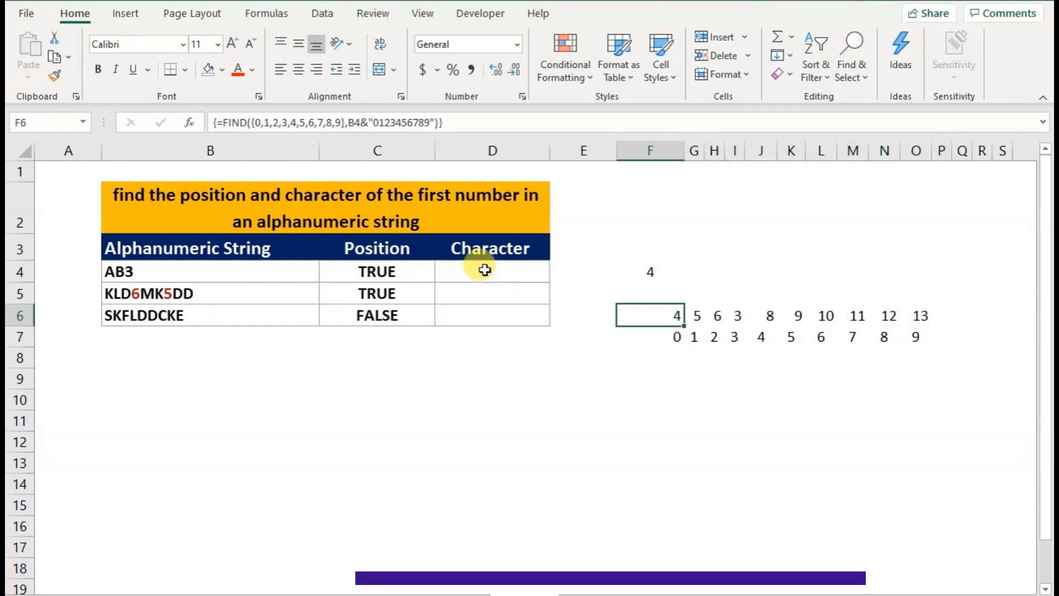
pyautogui.click(492, 271)
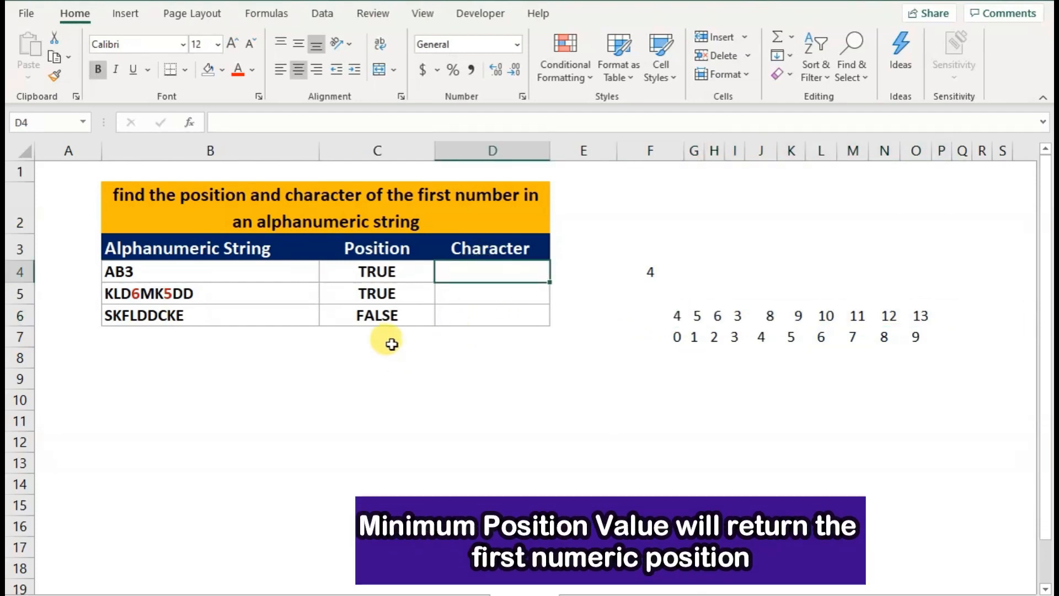
pyautogui.moveTo(813, 386)
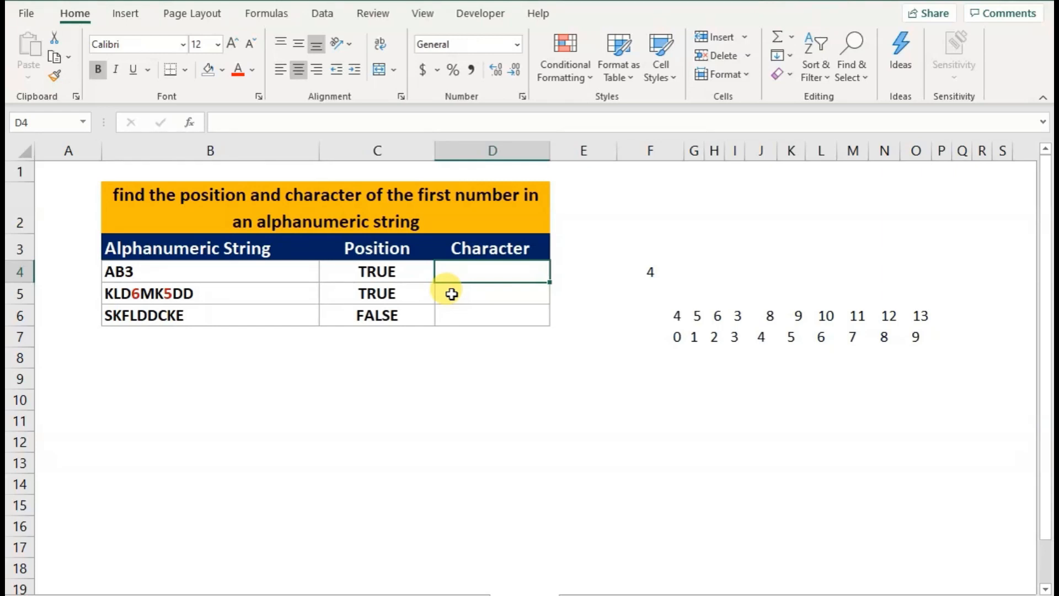
pyautogui.moveTo(662, 315)
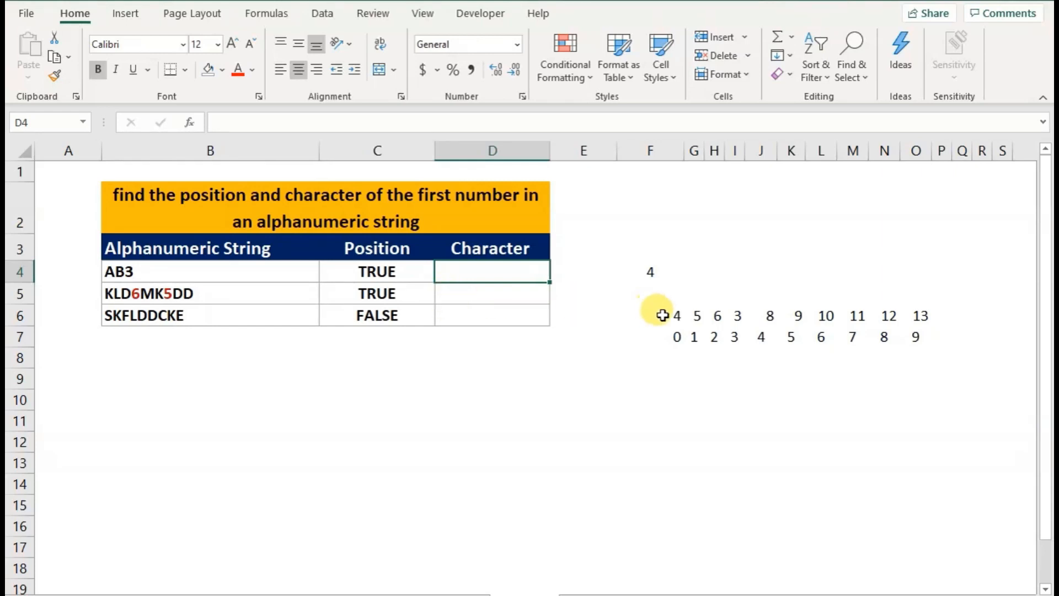
pyautogui.moveTo(773, 319)
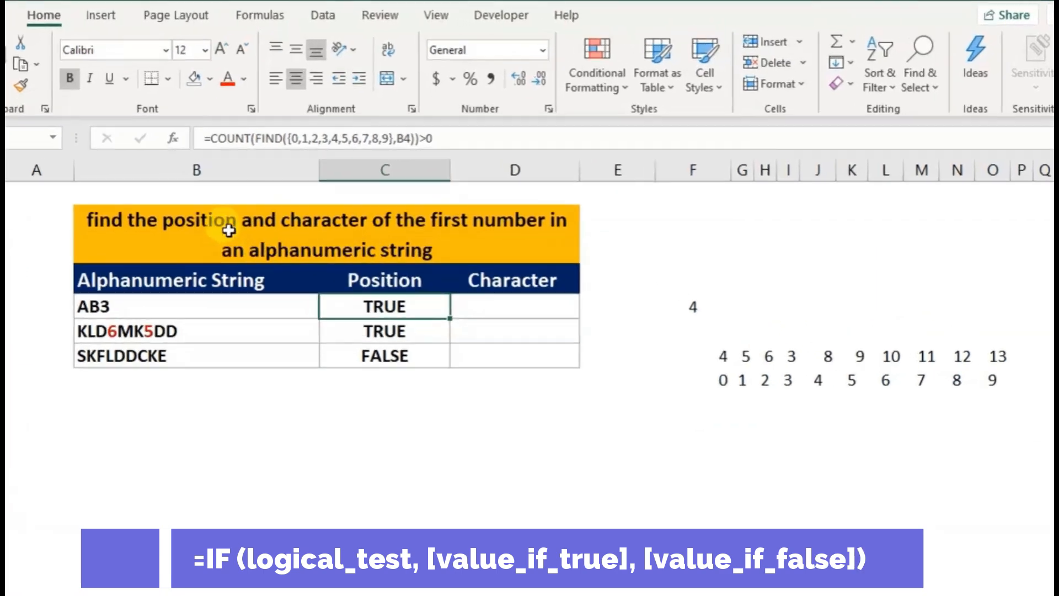
pyautogui.write('if')
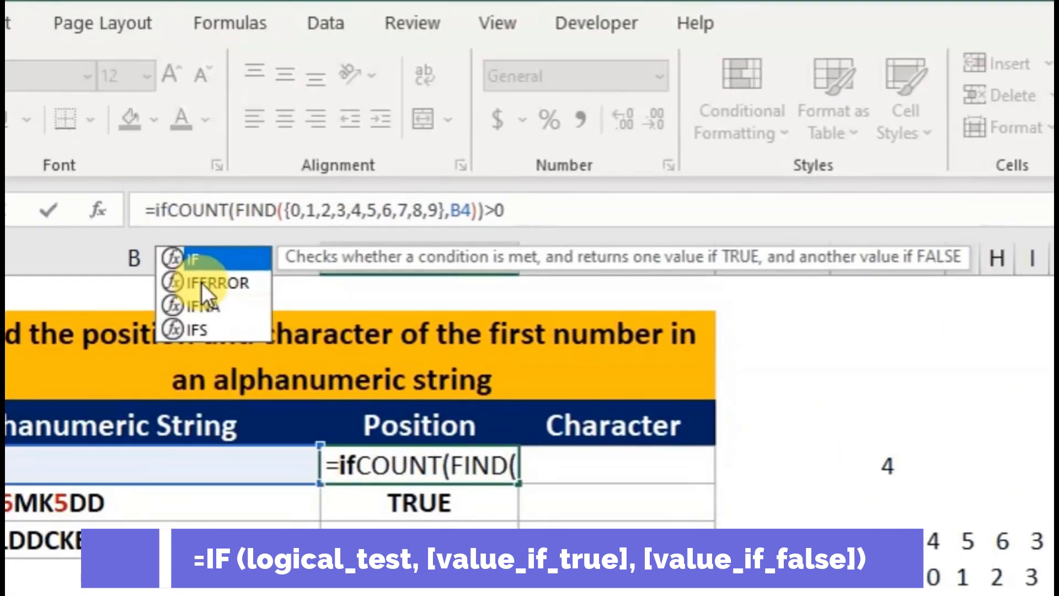
pyautogui.click(196, 256)
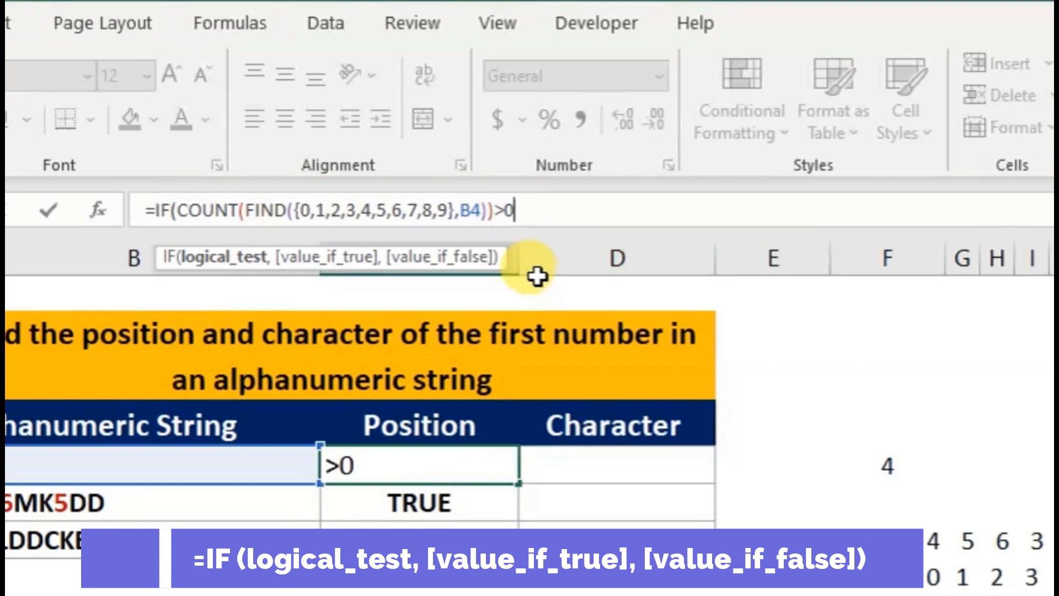
pyautogui.write(',')
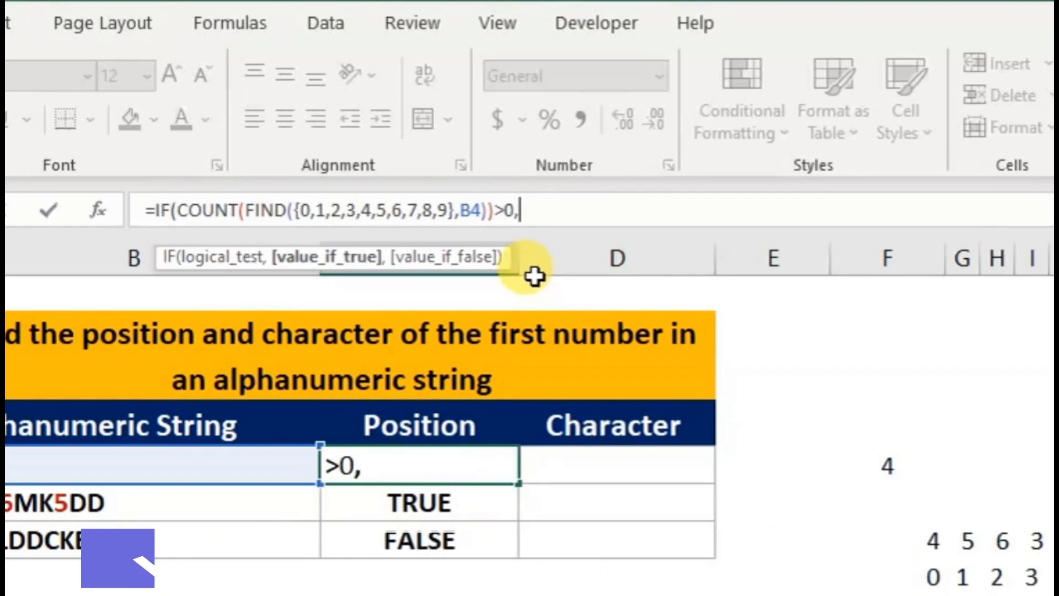
pyautogui.write('min')
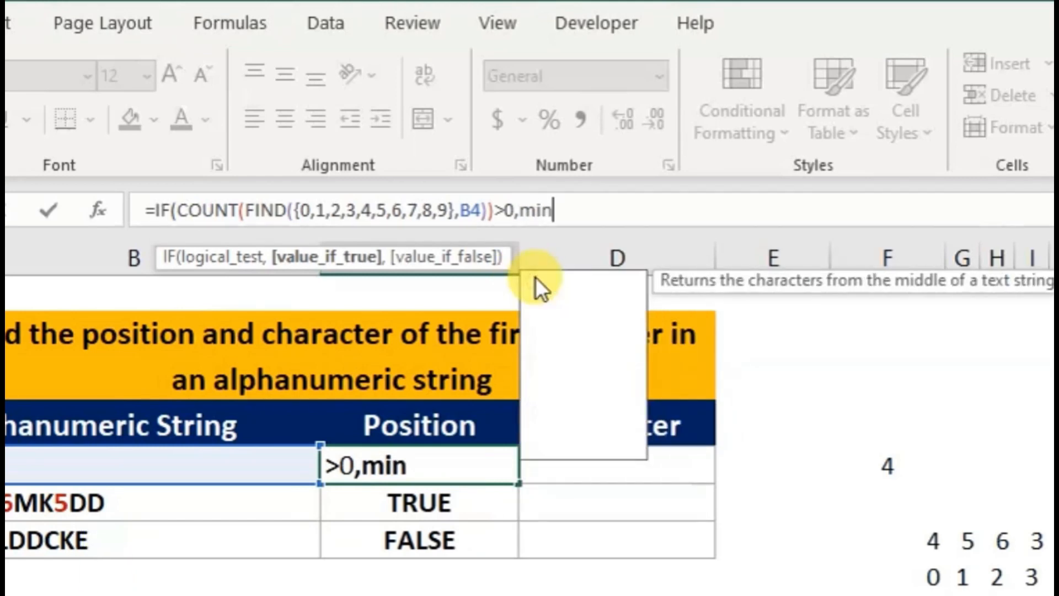
pyautogui.write('FIND({')
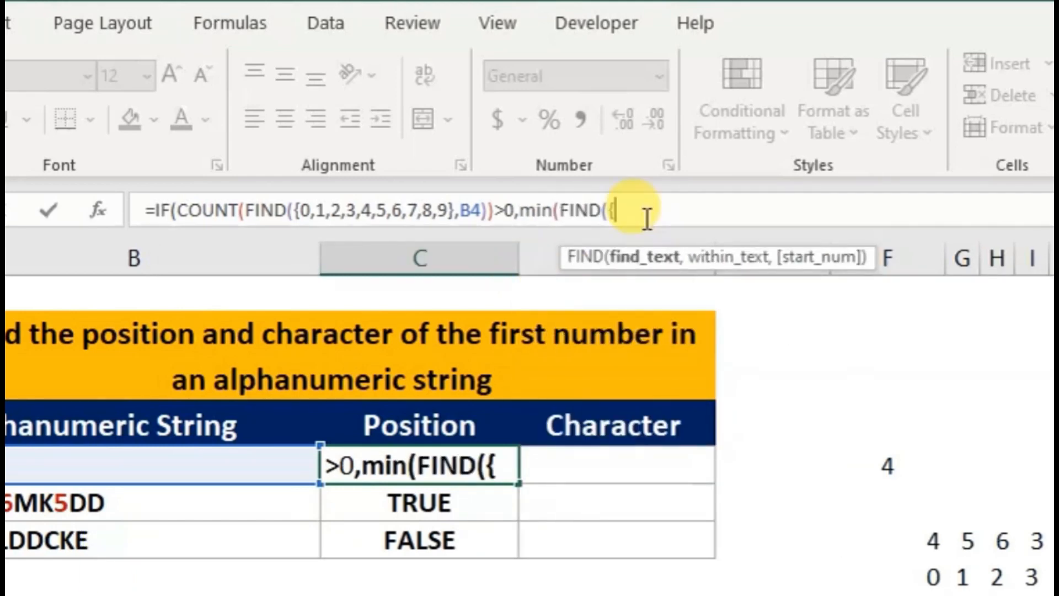
pyautogui.write('0,1,2,3,4,5,6,')
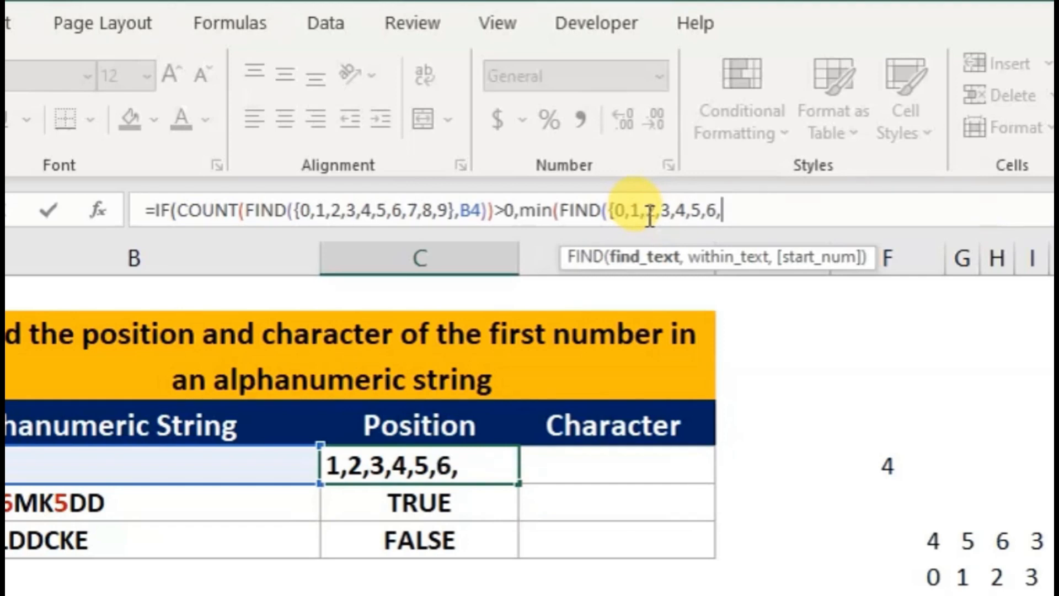
pyautogui.write('7,8,9},')
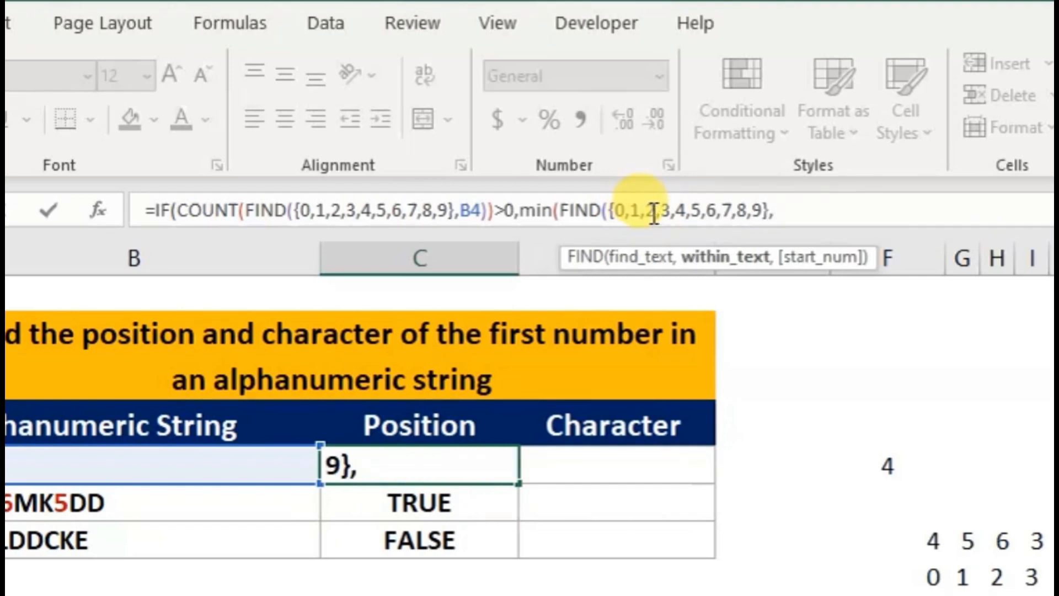
pyautogui.write('B4&"')
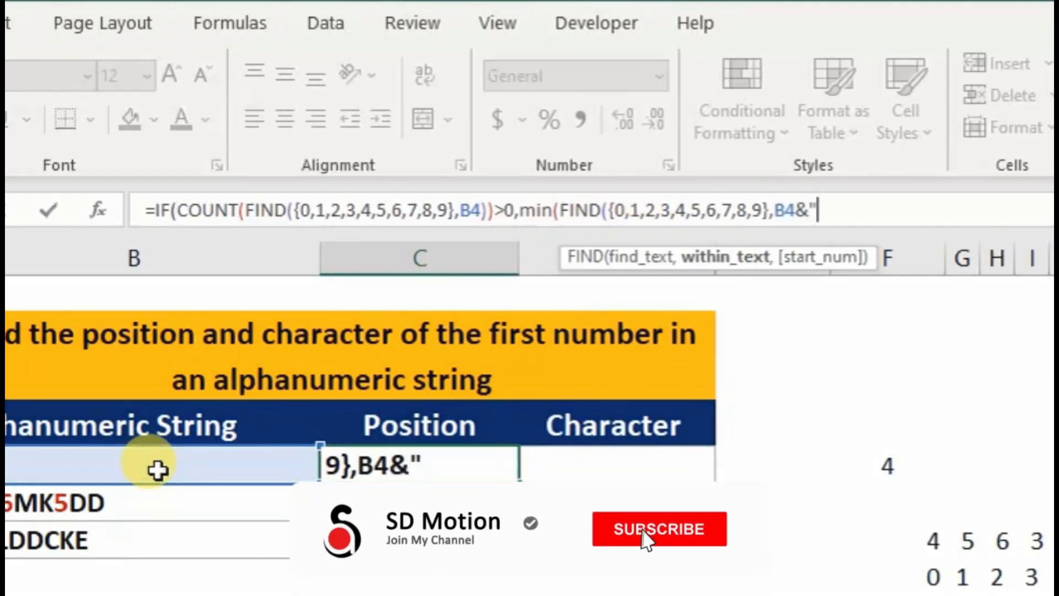
pyautogui.write('0123456789')
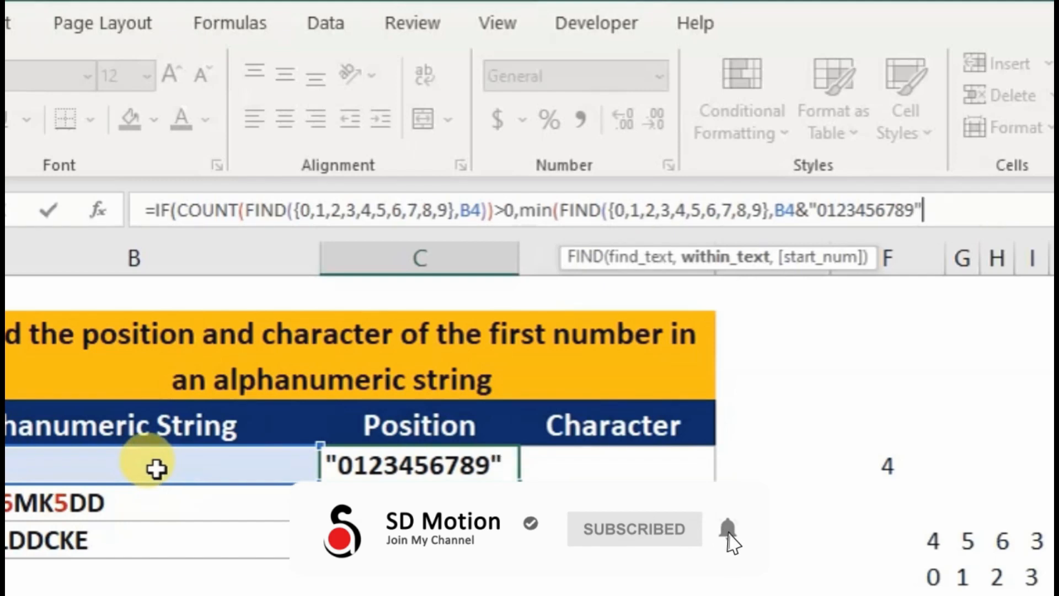
pyautogui.write('))')
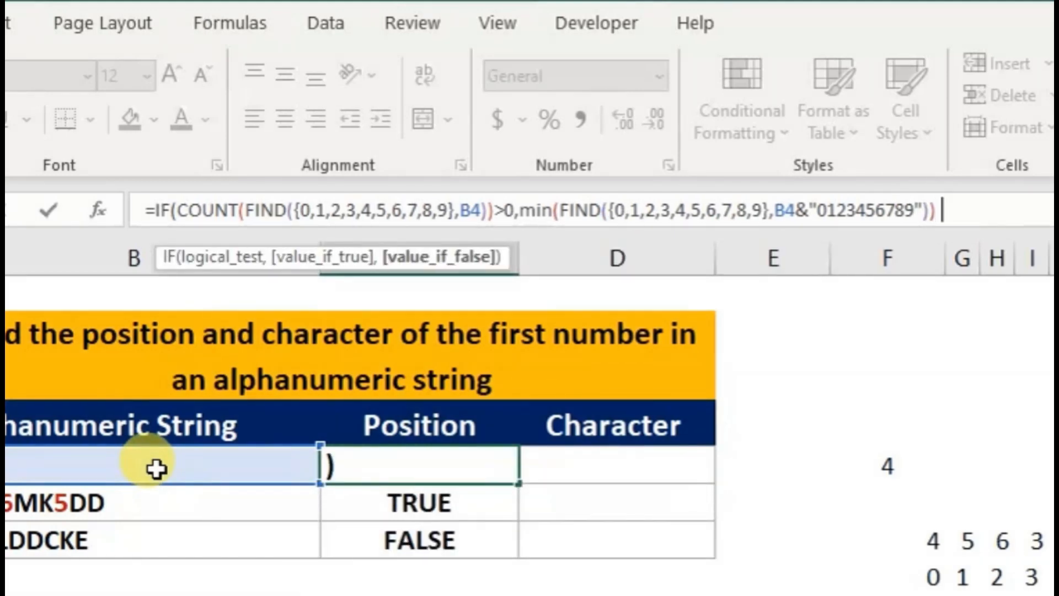
pyautogui.write(',"N')
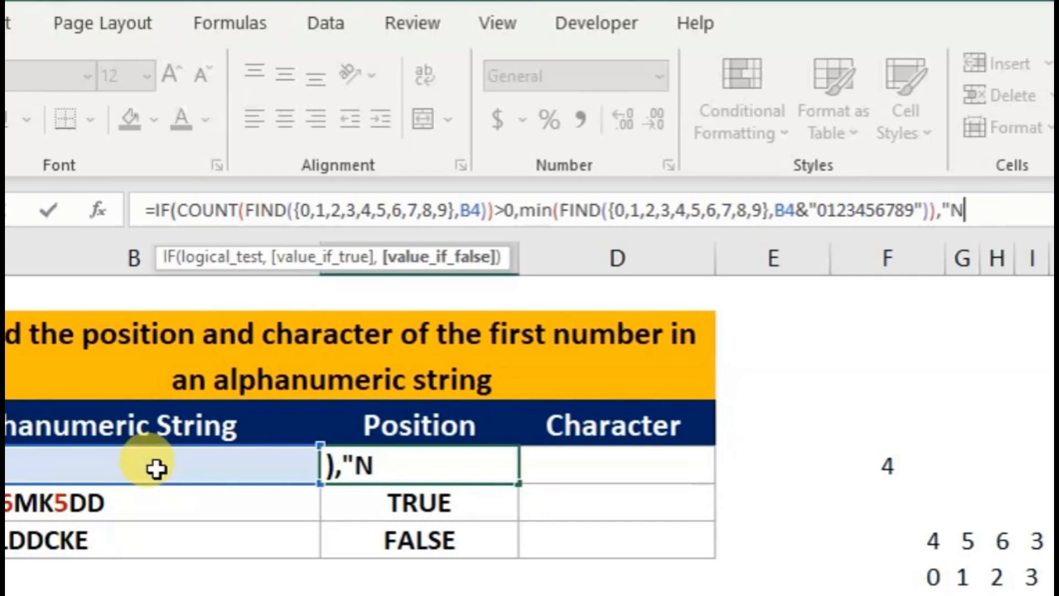
pyautogui.write('o Numbe')
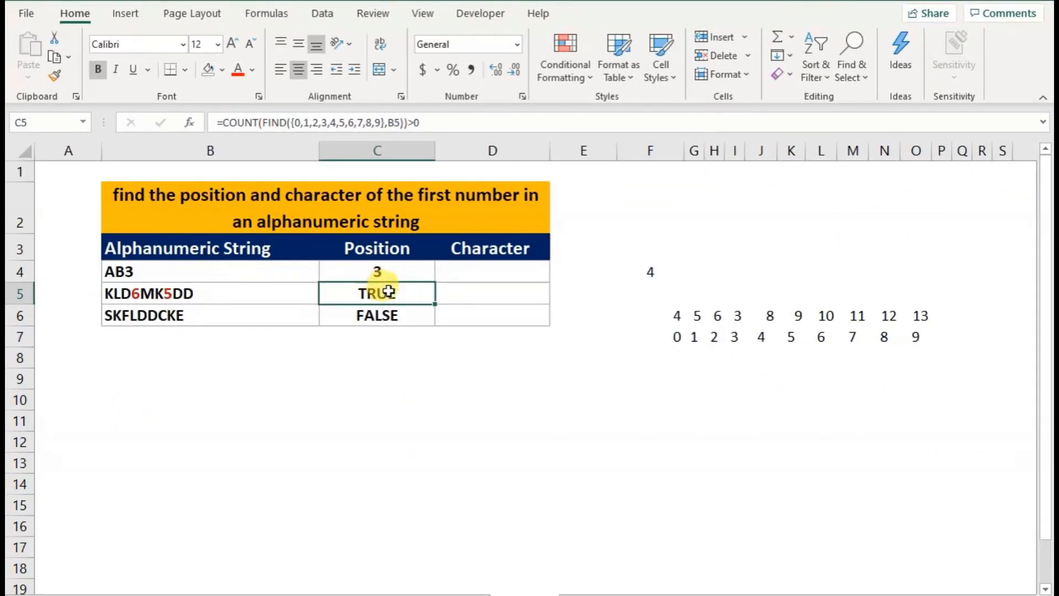
pyautogui.moveTo(223, 272)
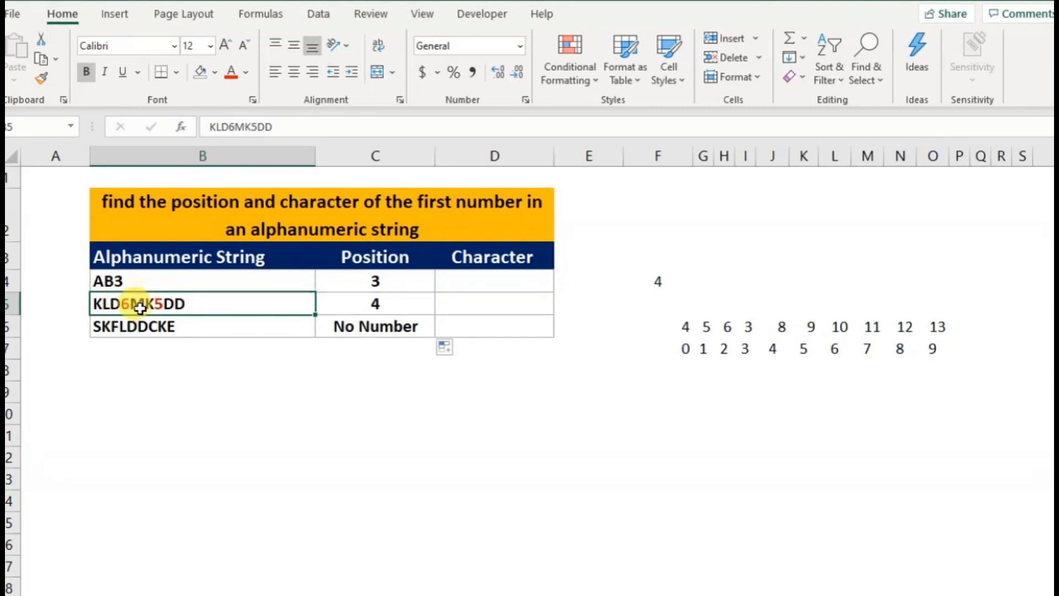
# Check SKFLDDCKE in B6 and its No Number Position result
pyautogui.click(135, 327)
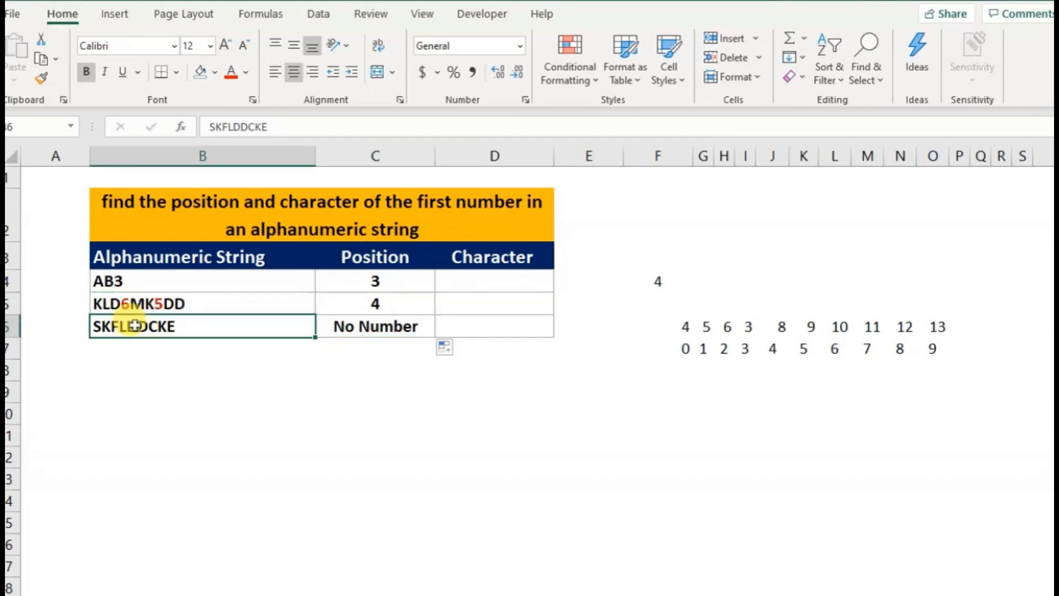
pyautogui.click(375, 326)
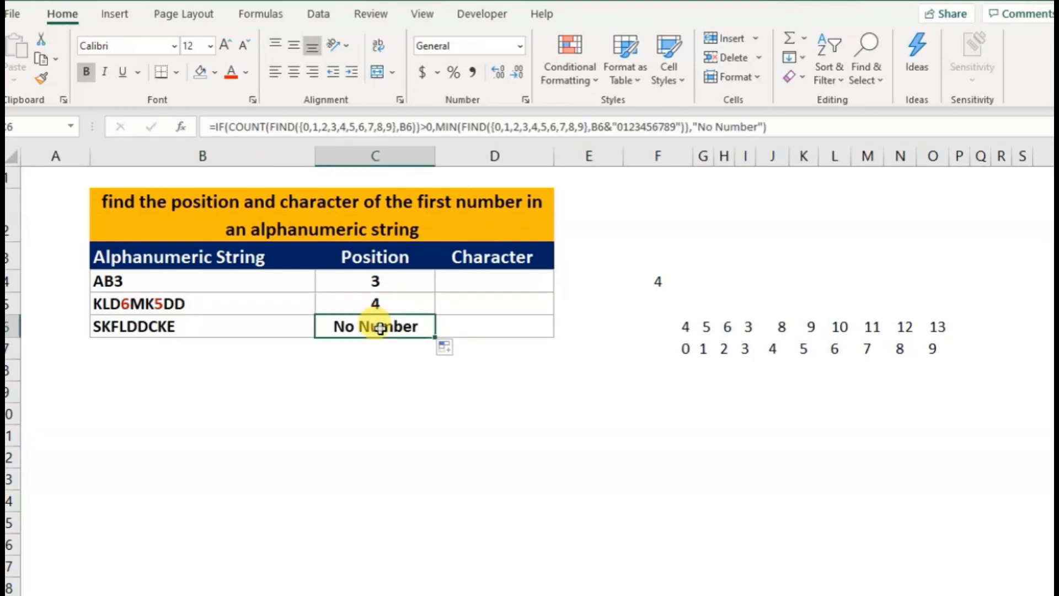
pyautogui.moveTo(576, 425)
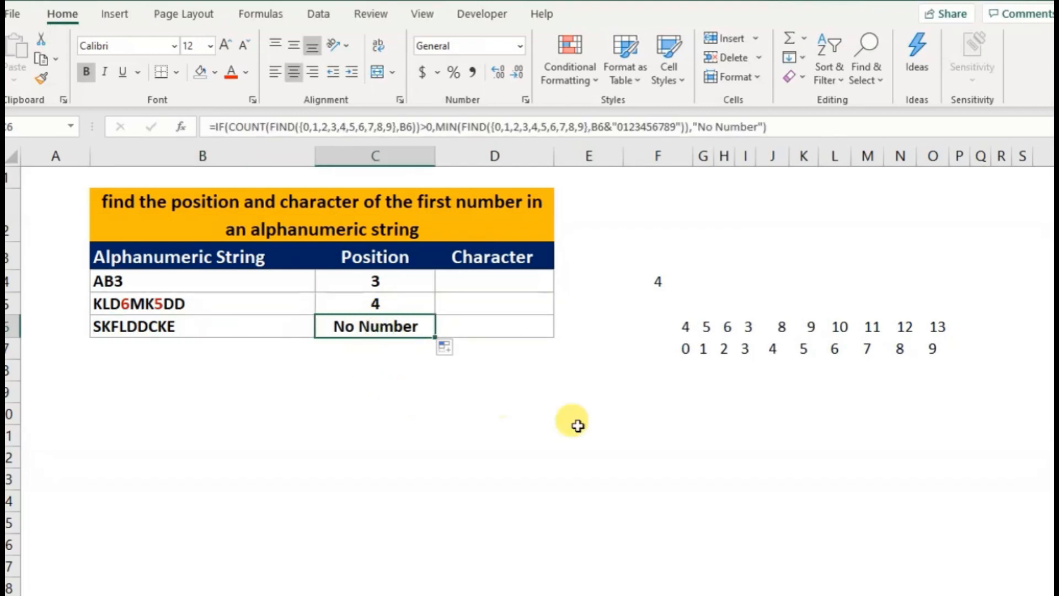
pyautogui.click(587, 412)
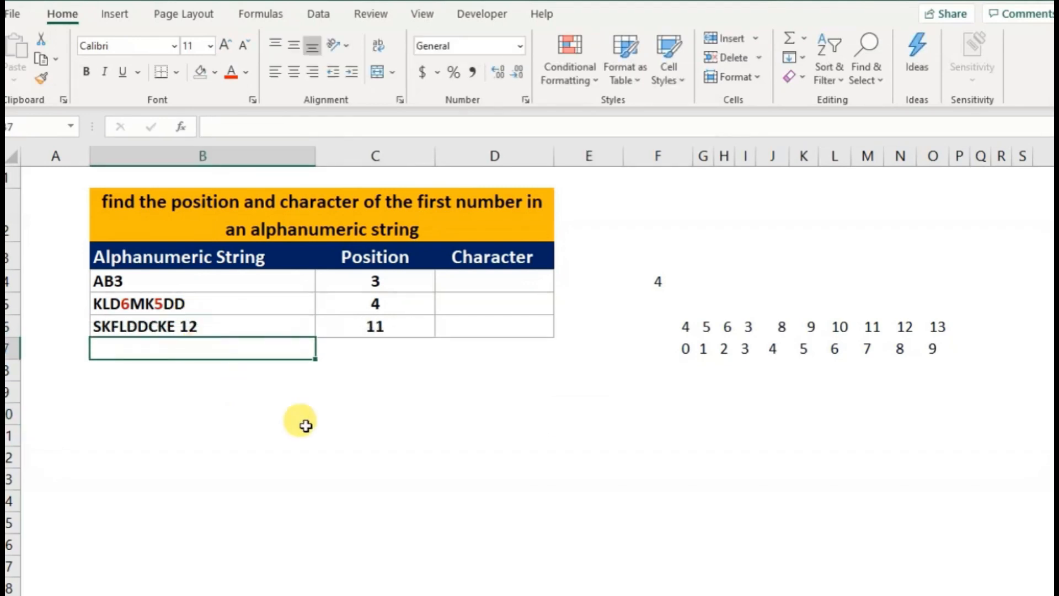
# Confirm B6 now reads SKFLDDCKE 12 with Position 11
pyautogui.click(202, 326)
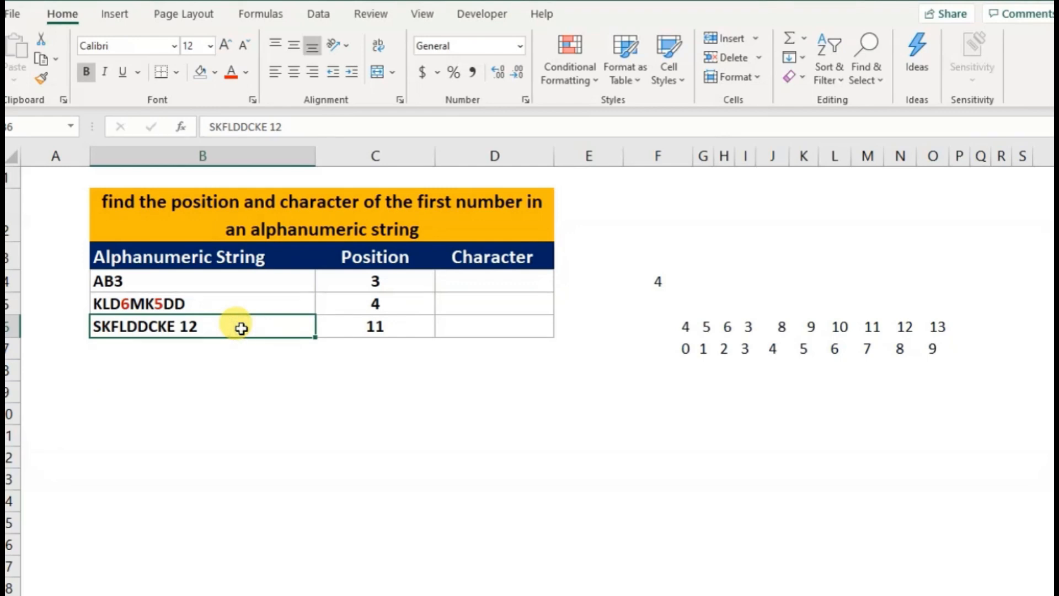
pyautogui.moveTo(254, 348)
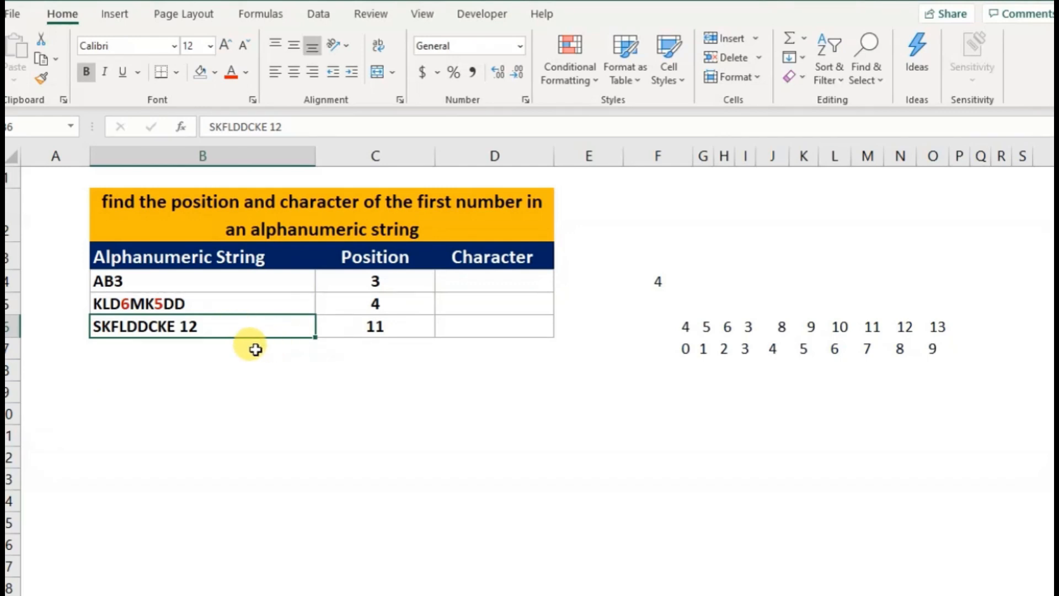
pyautogui.click(373, 391)
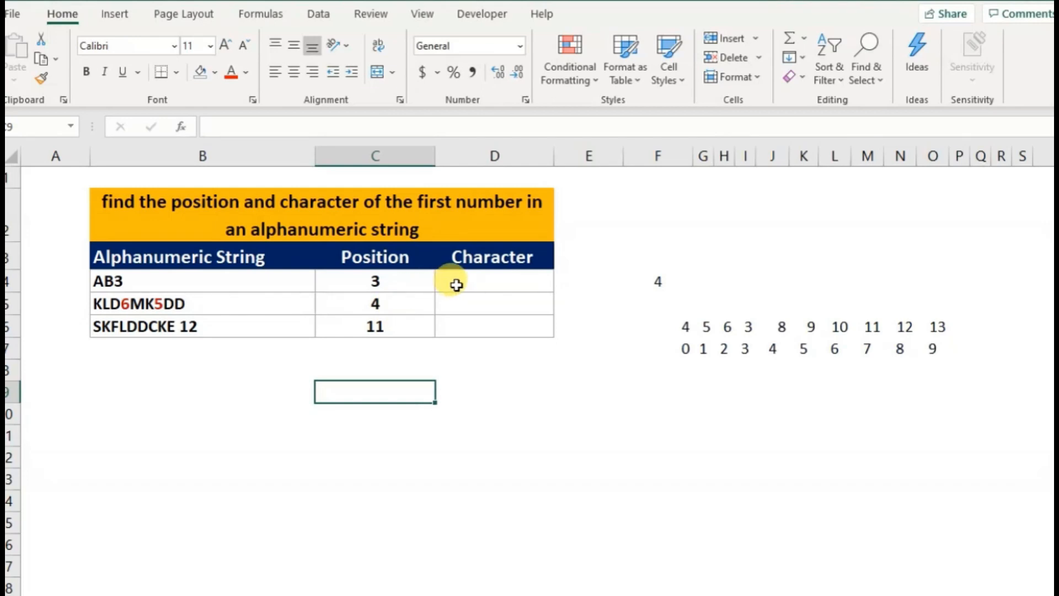
# Enter the IF-MID-MIN-FIND formula in D4 and fill to D6, giving 3, 6, 1
pyautogui.click(494, 281)
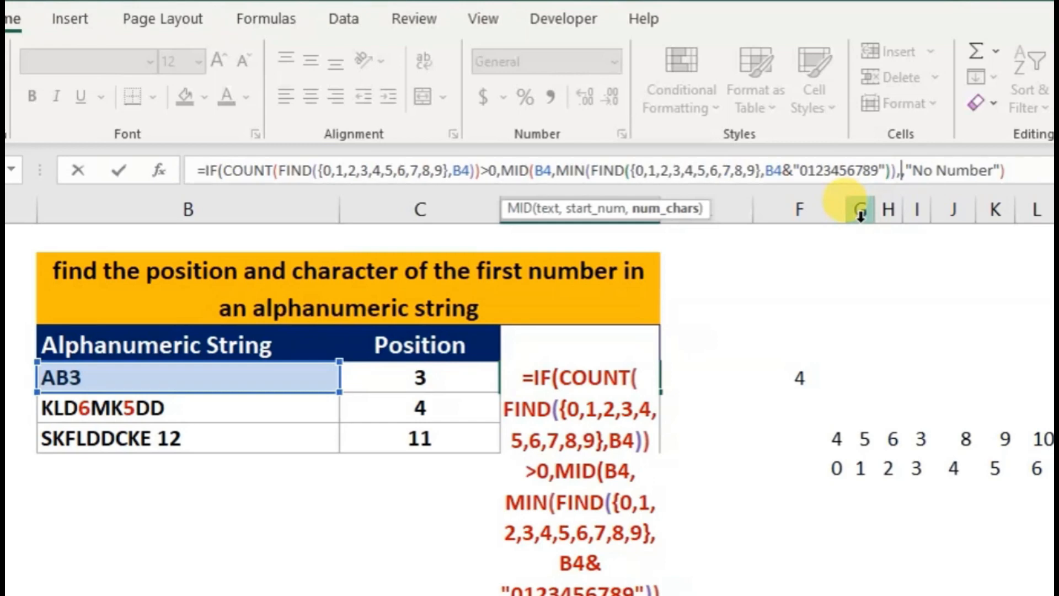
pyautogui.write('1)')
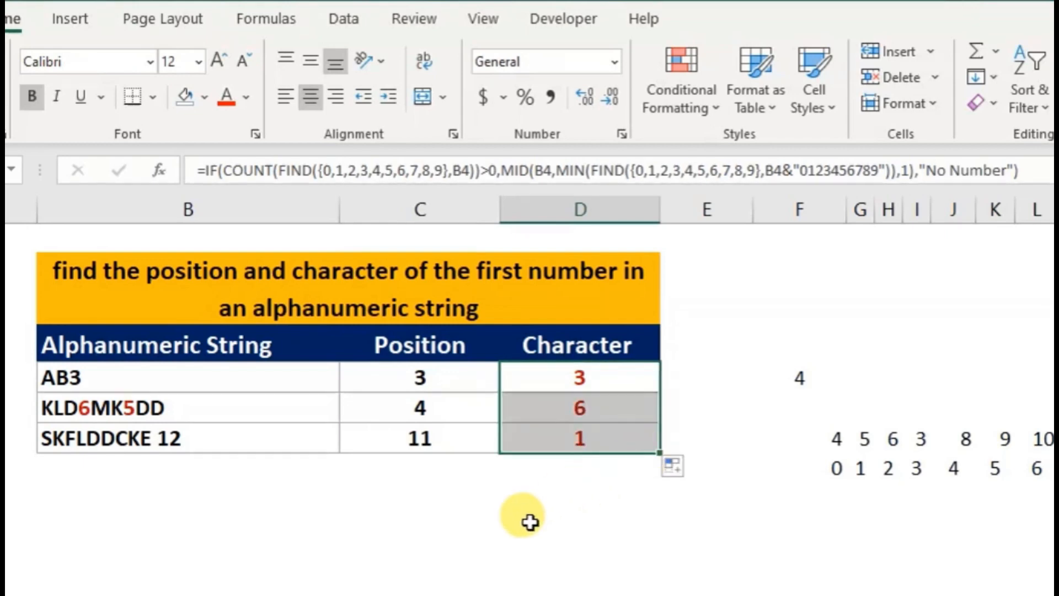
pyautogui.click(578, 409)
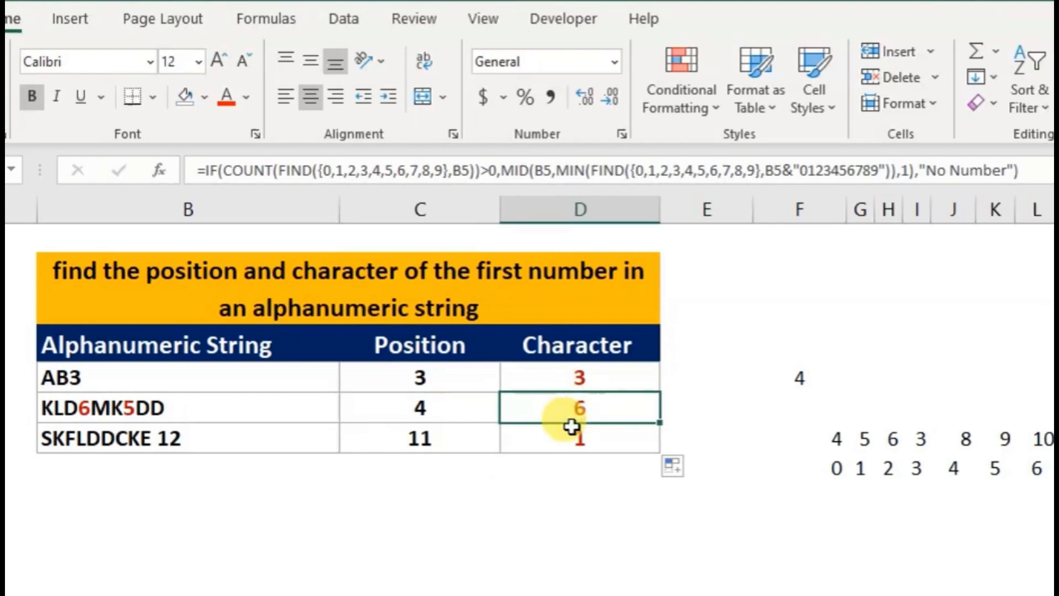
pyautogui.click(578, 438)
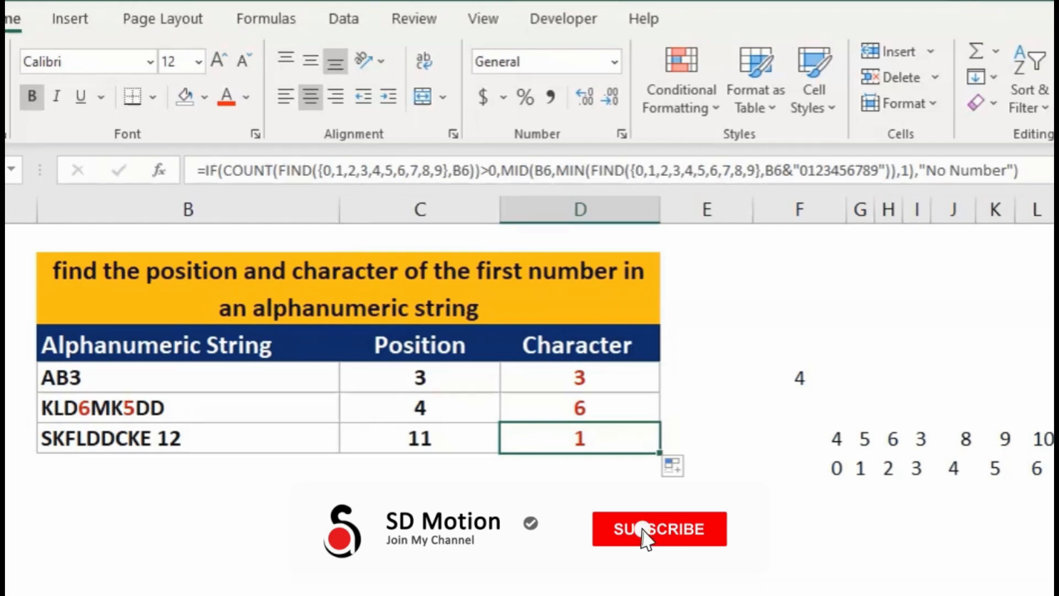
pyautogui.click(658, 529)
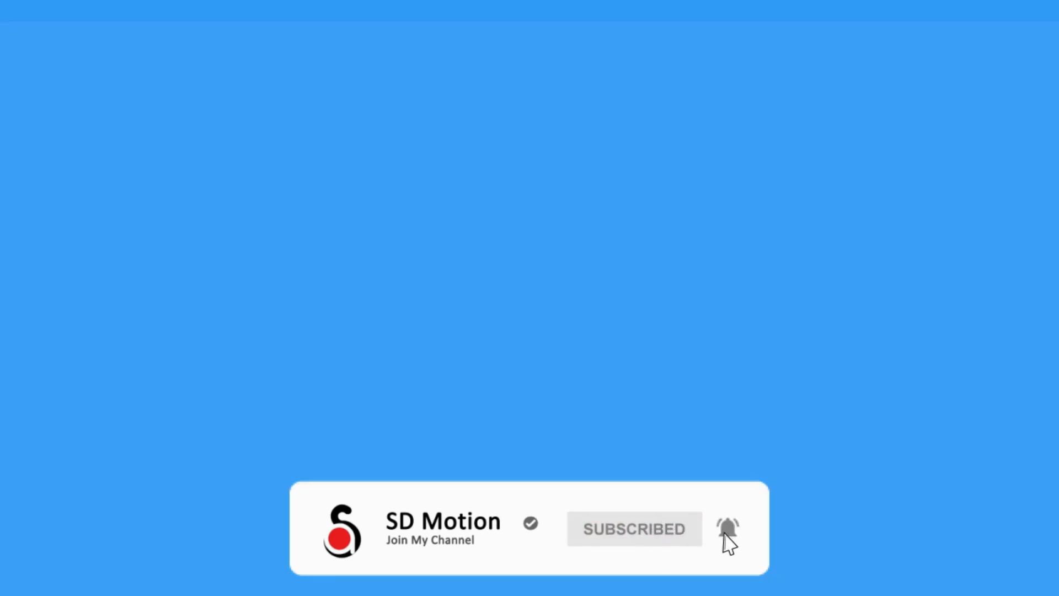